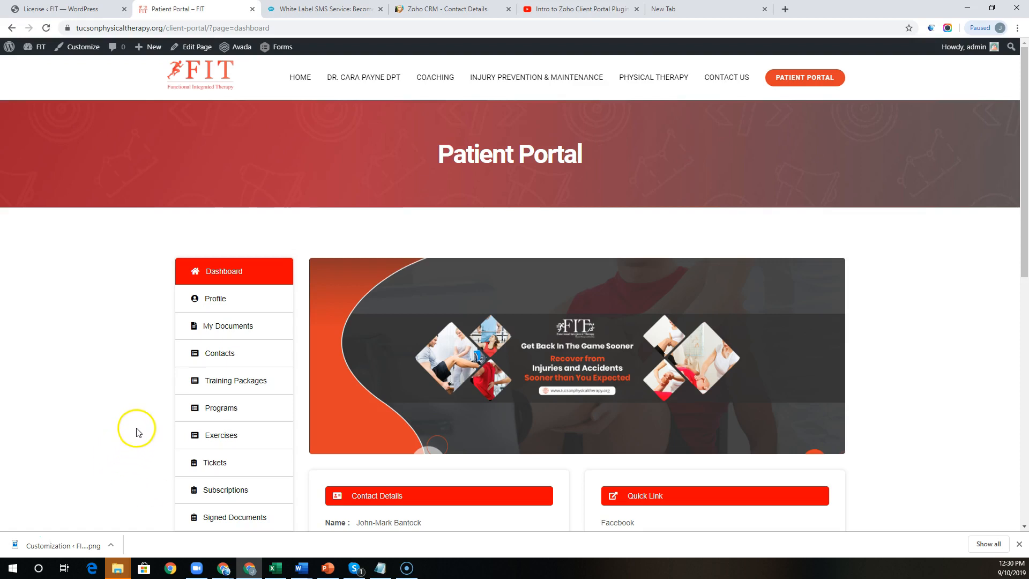
pyautogui.moveTo(137, 438)
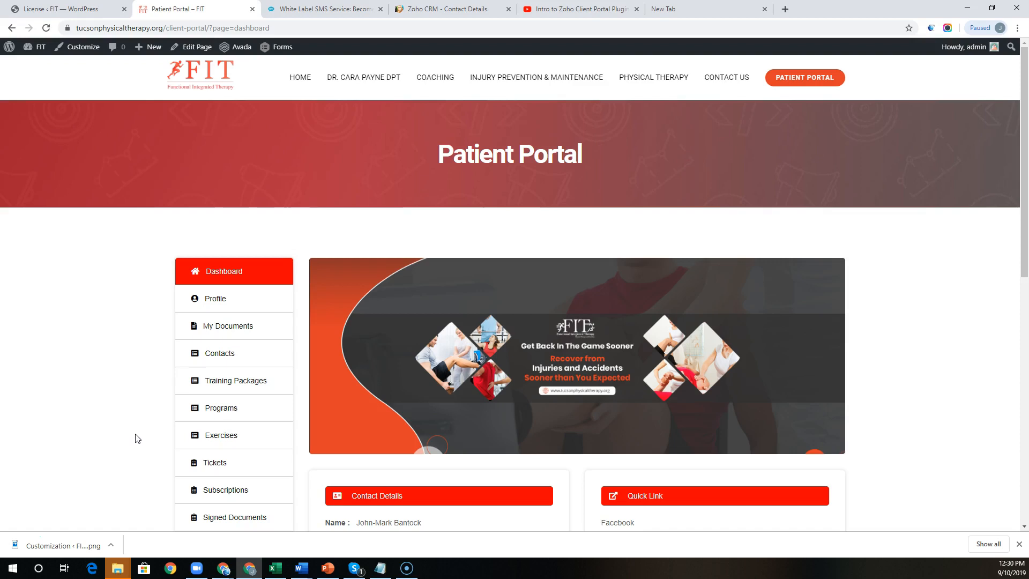
pyautogui.moveTo(137, 410)
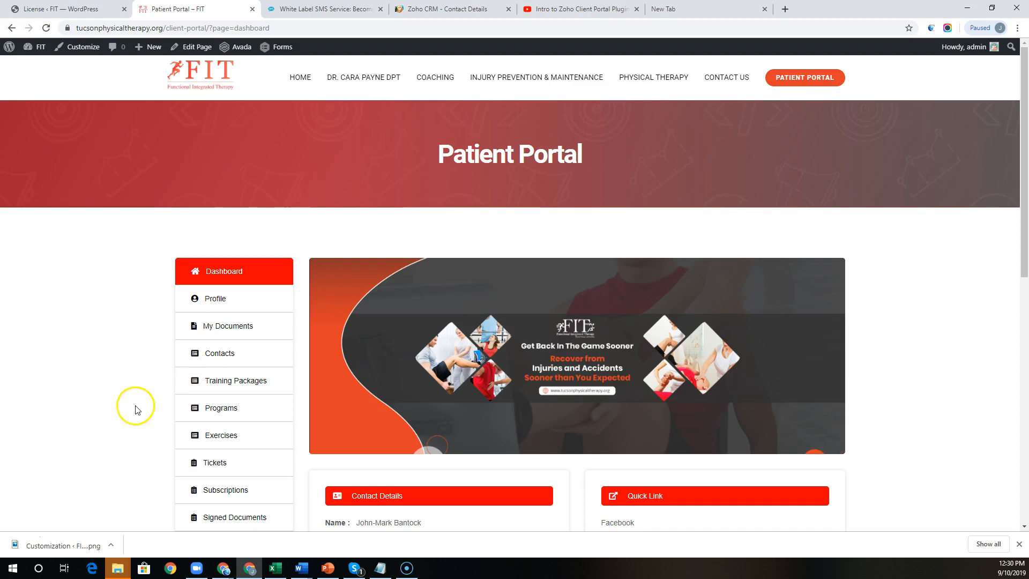
pyautogui.moveTo(217, 276)
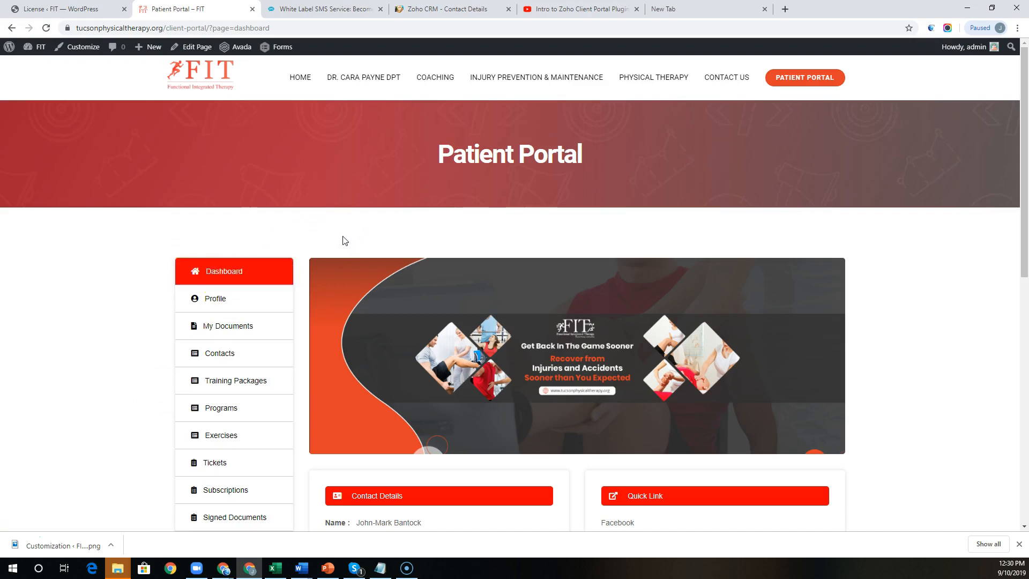
pyautogui.moveTo(315, 220)
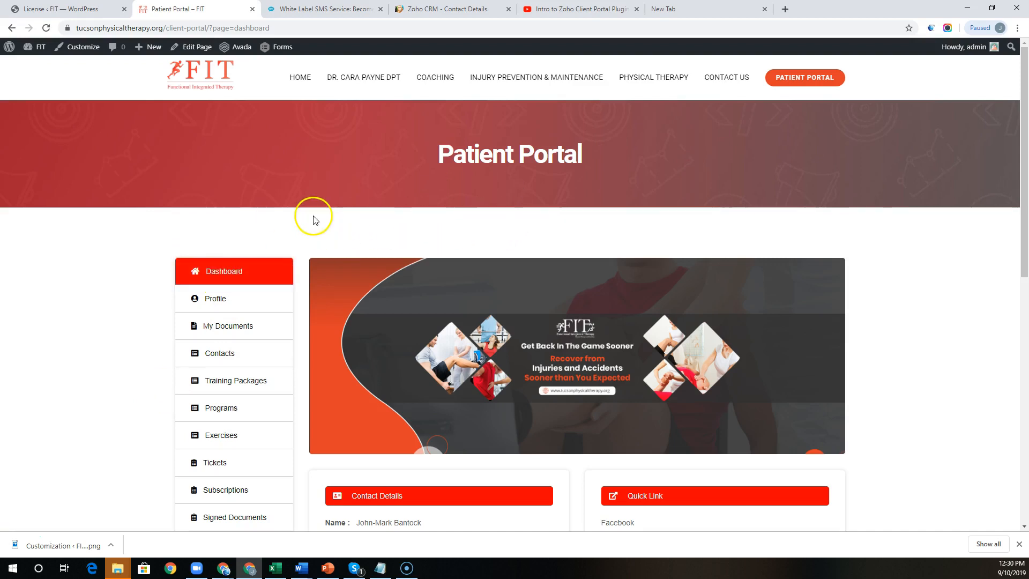
# View the patient's account information on the portal Profile page.
pyautogui.scroll(-3)
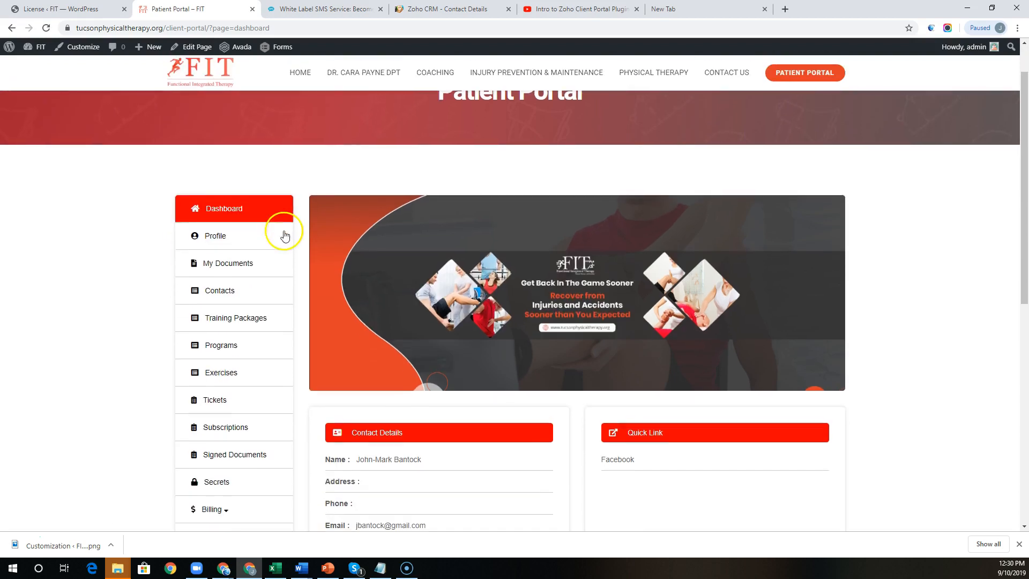
pyautogui.moveTo(394, 379)
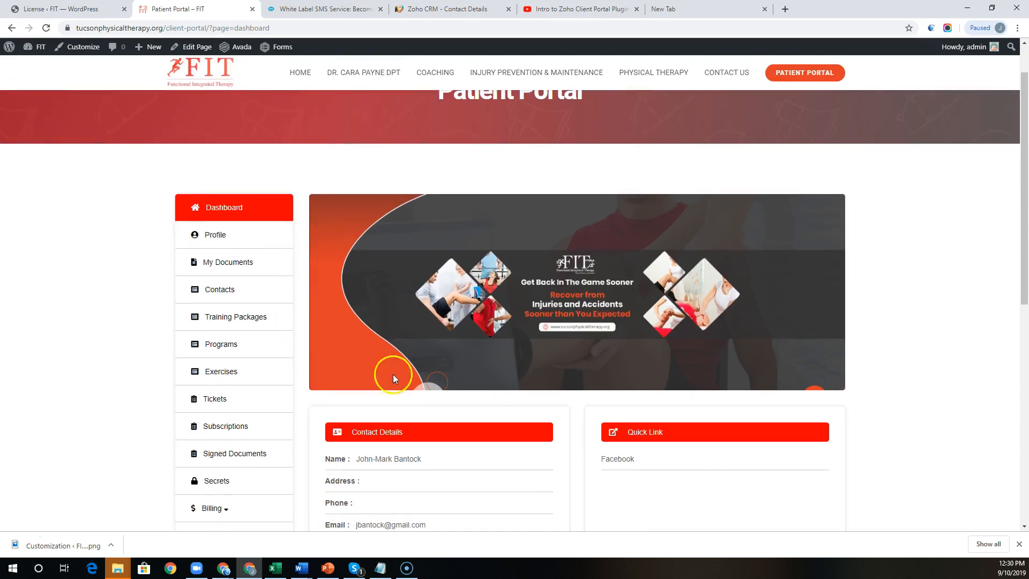
pyautogui.scroll(-3)
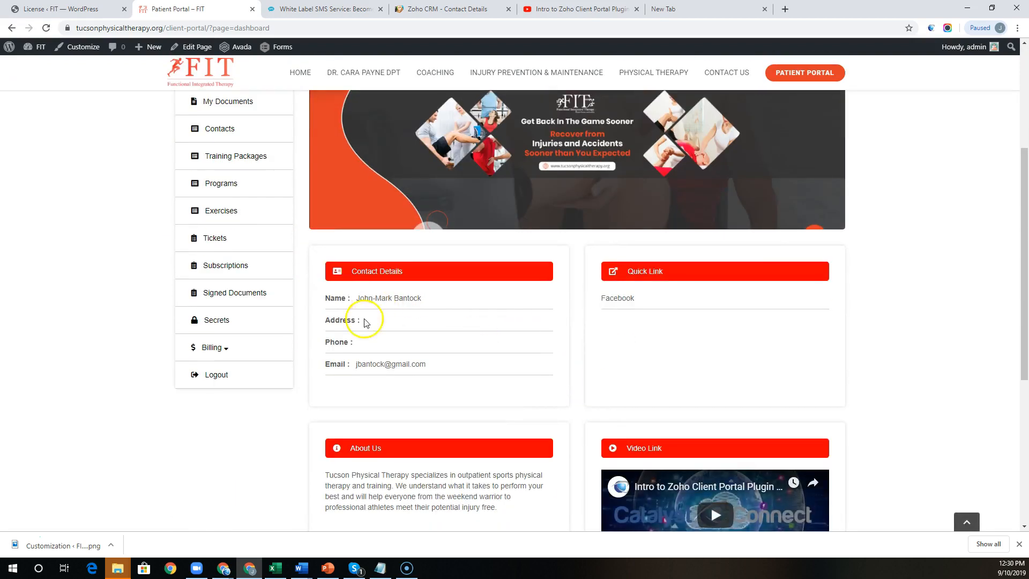
pyautogui.moveTo(704, 269)
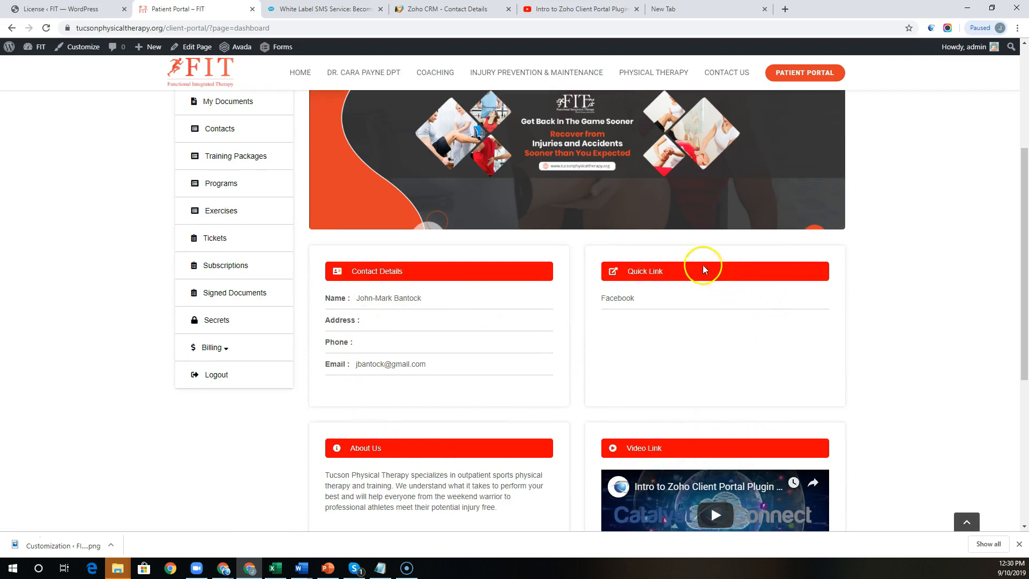
pyautogui.moveTo(658, 337)
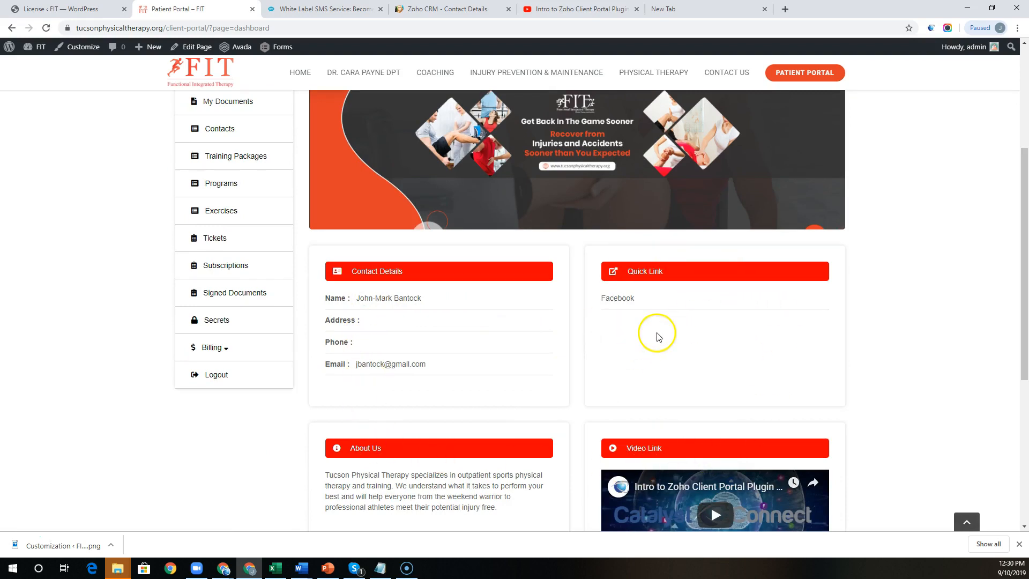
pyautogui.moveTo(640, 349)
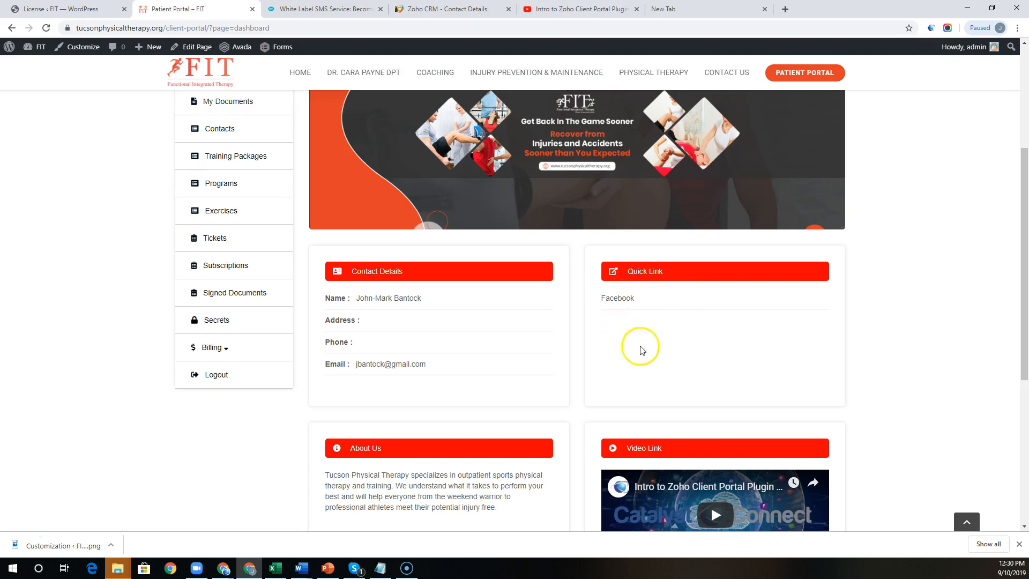
pyautogui.moveTo(642, 356)
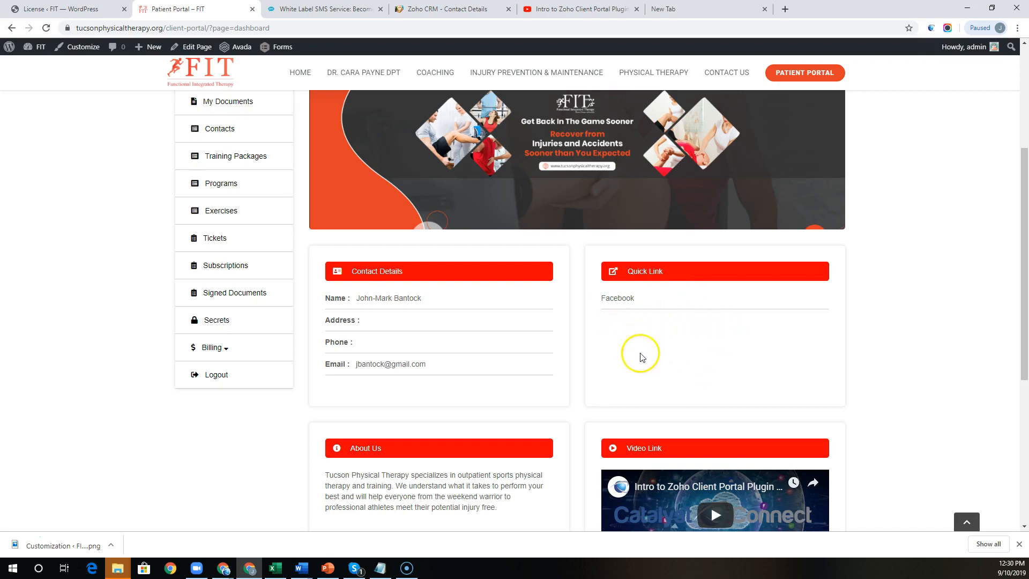
pyautogui.moveTo(697, 345)
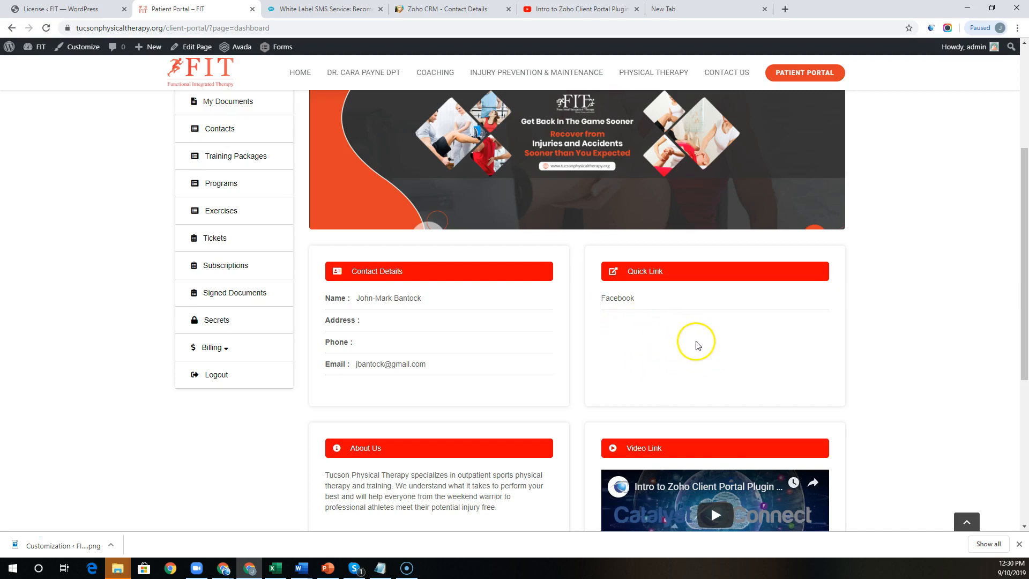
pyautogui.scroll(3)
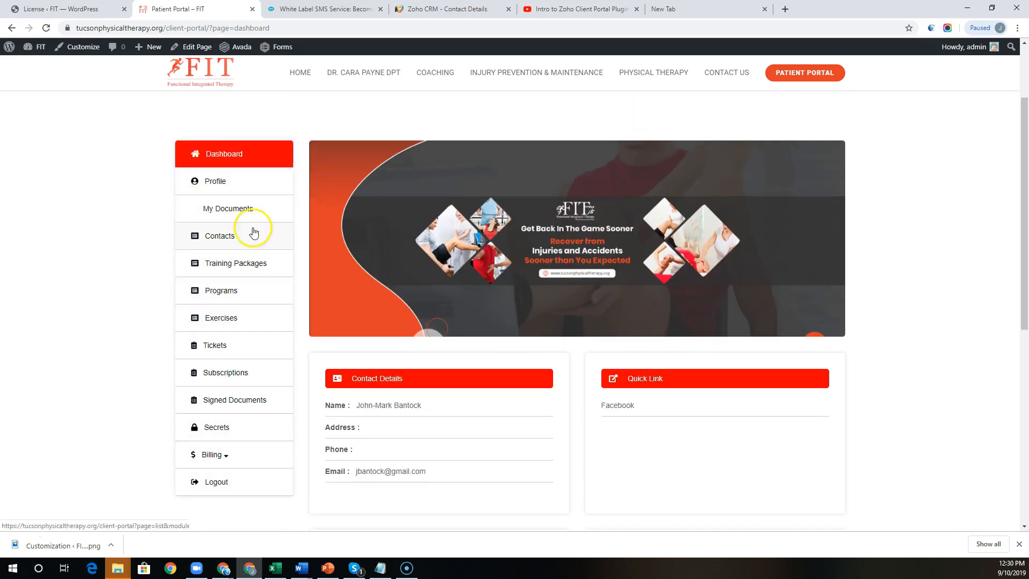
pyautogui.moveTo(816, 126)
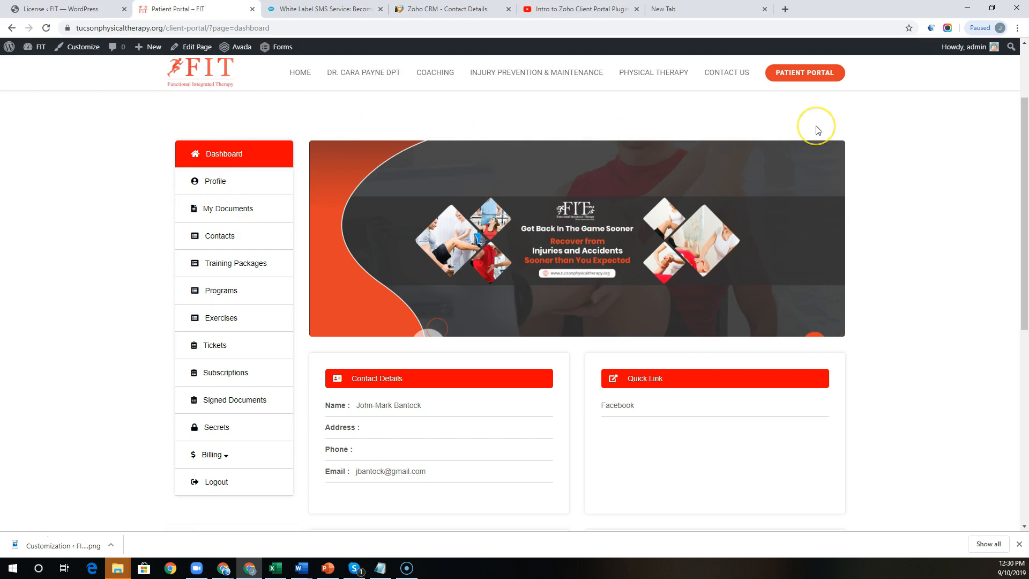
pyautogui.moveTo(295, 124)
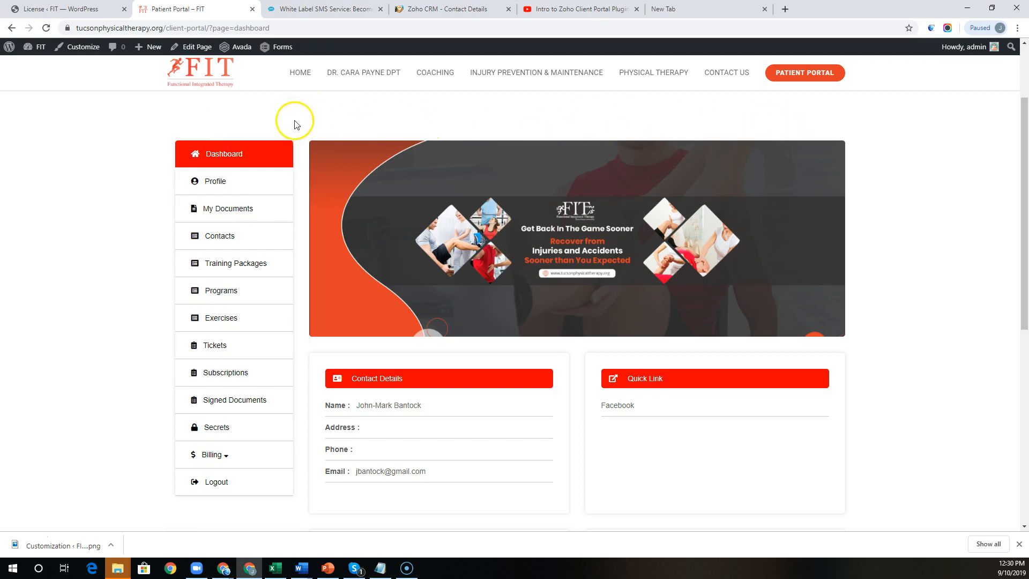
pyautogui.moveTo(305, 144)
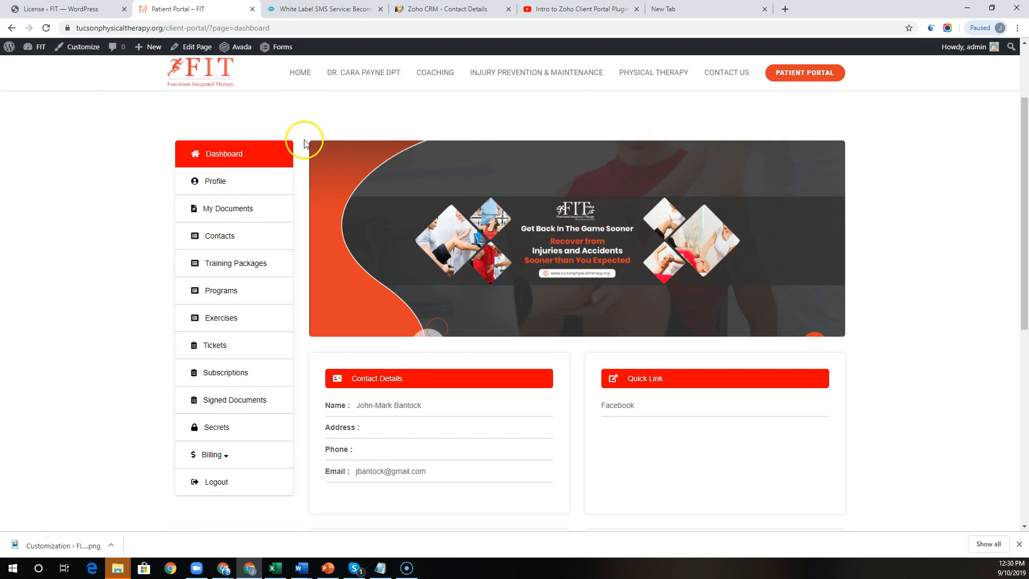
pyautogui.moveTo(314, 156)
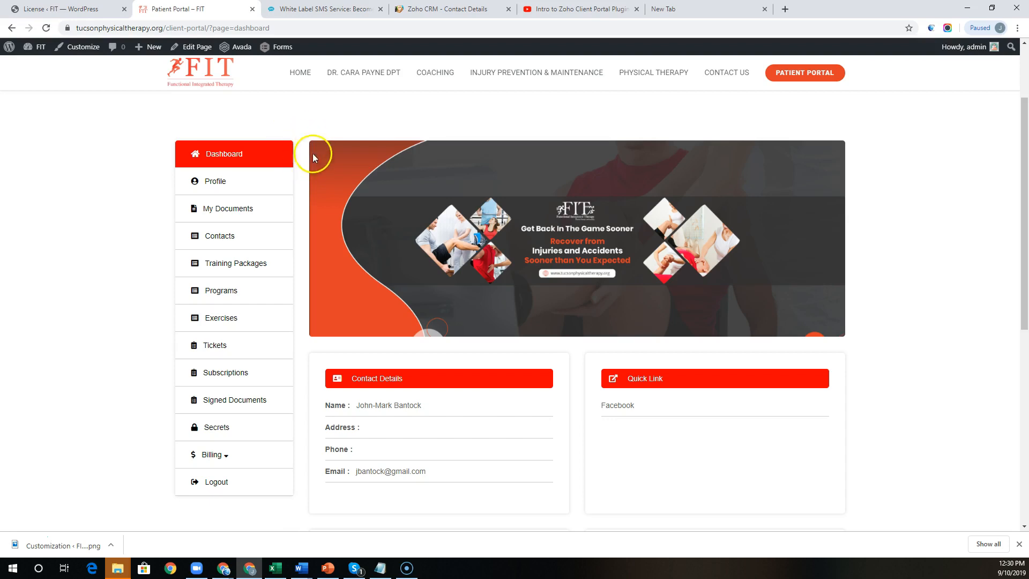
pyautogui.moveTo(216, 181)
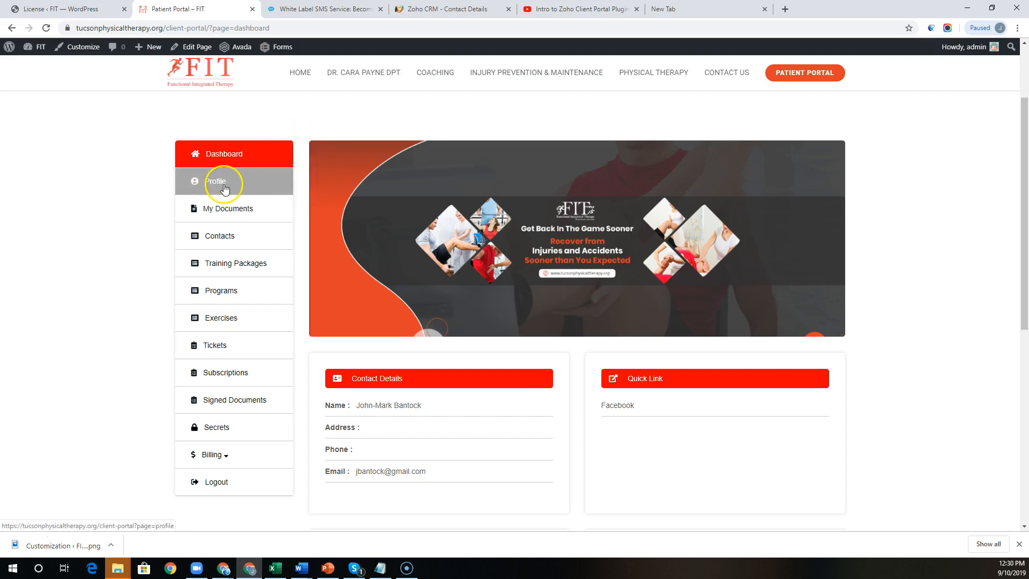
pyautogui.click(216, 181)
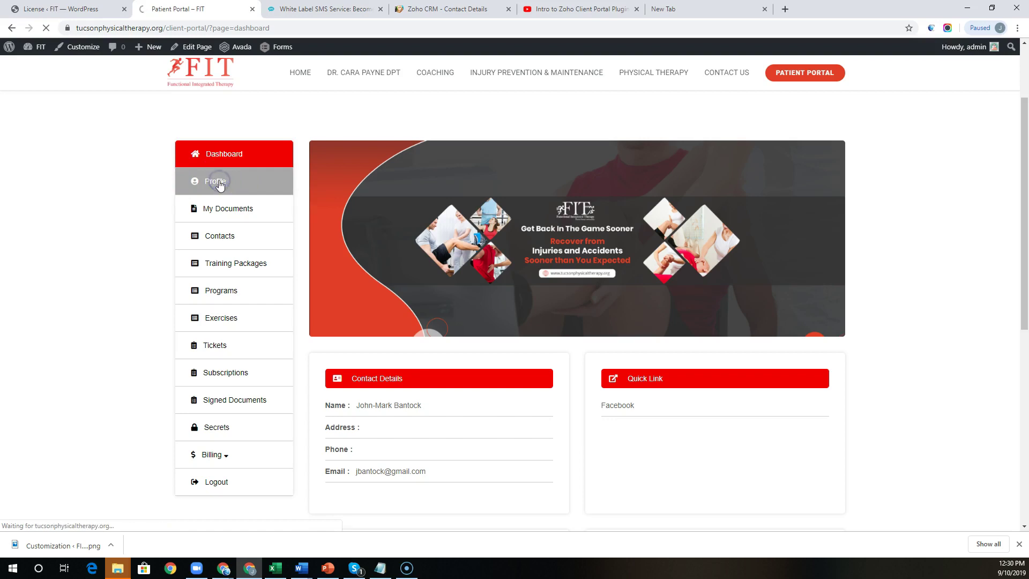
pyautogui.click(216, 181)
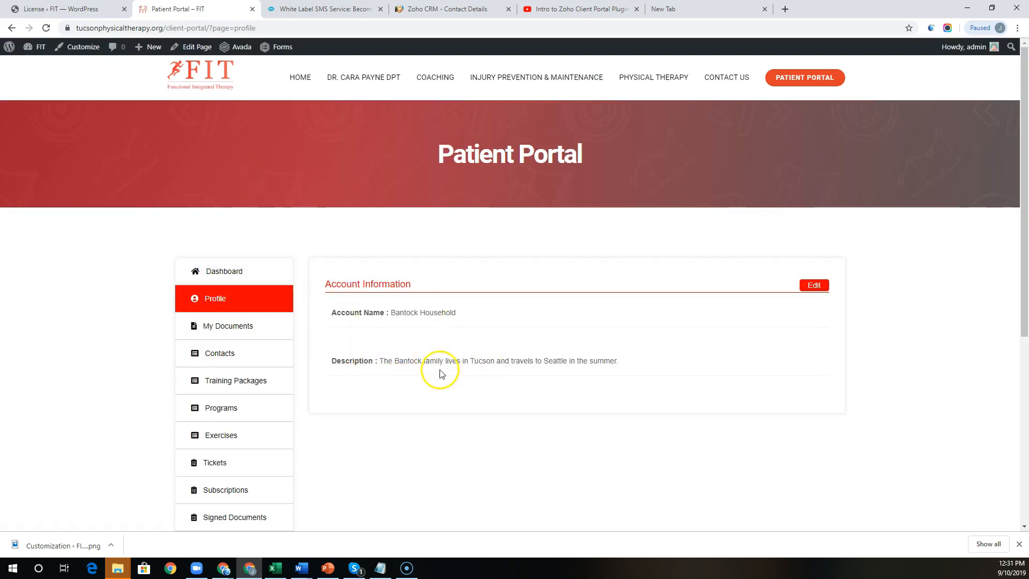
# Open My Documents, which lists one uploaded PNG image file.
pyautogui.click(227, 325)
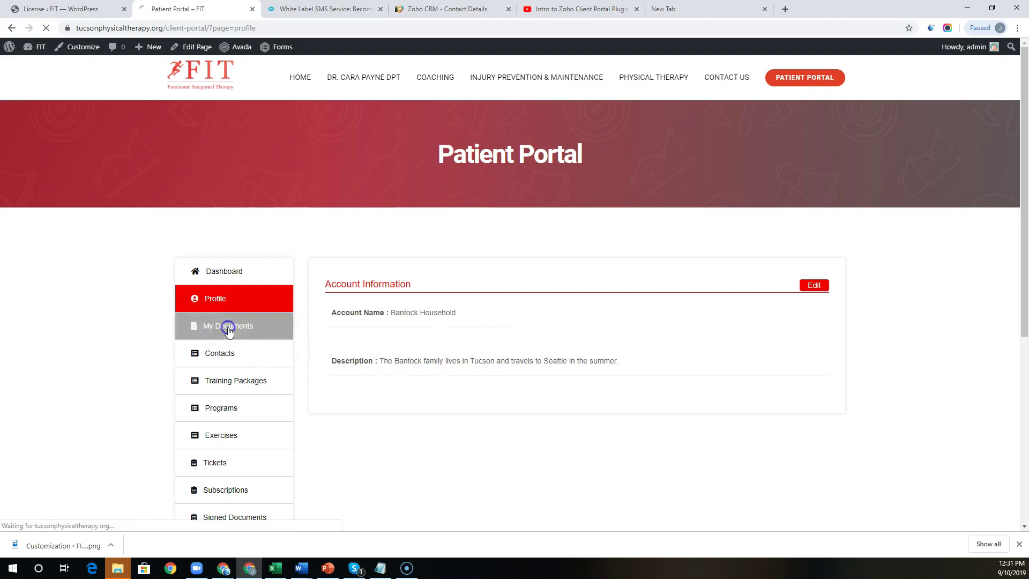
pyautogui.click(227, 325)
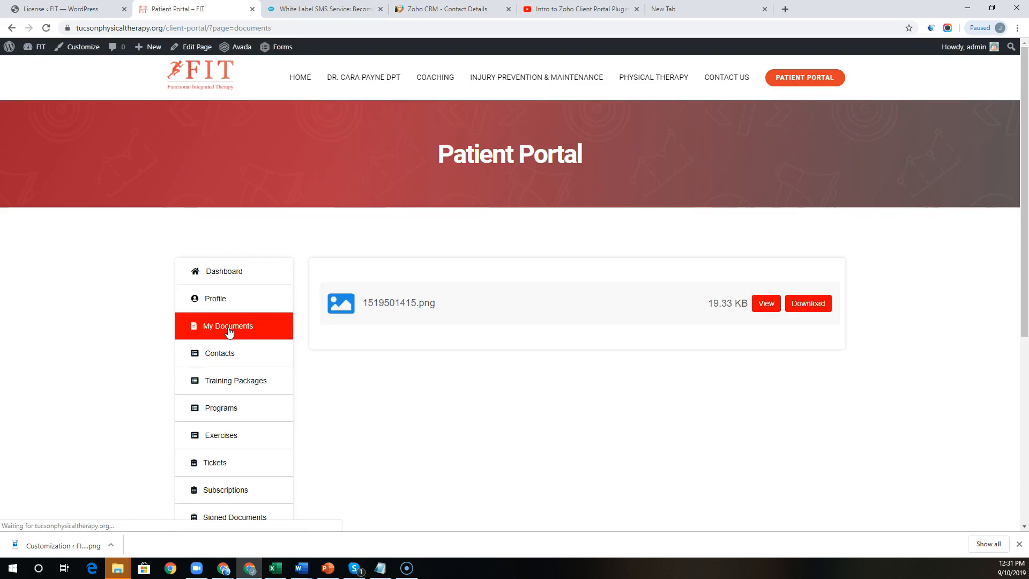
pyautogui.moveTo(455, 300)
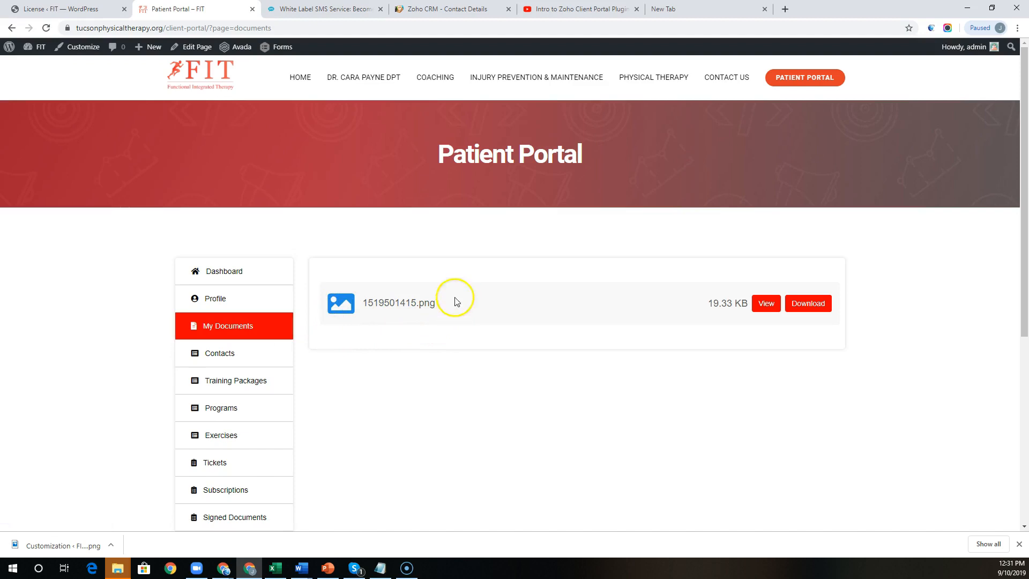
pyautogui.click(219, 353)
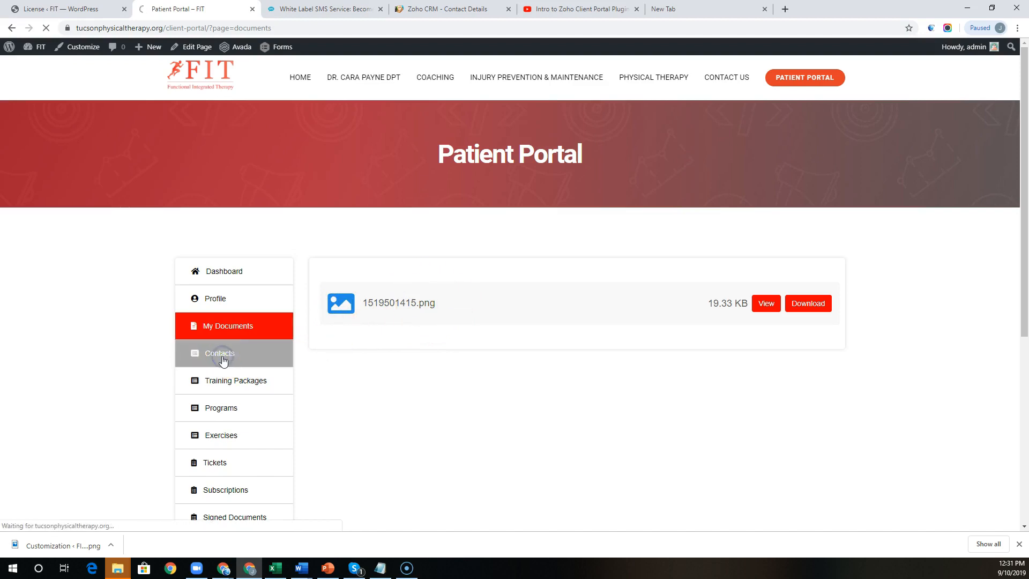
pyautogui.click(218, 352)
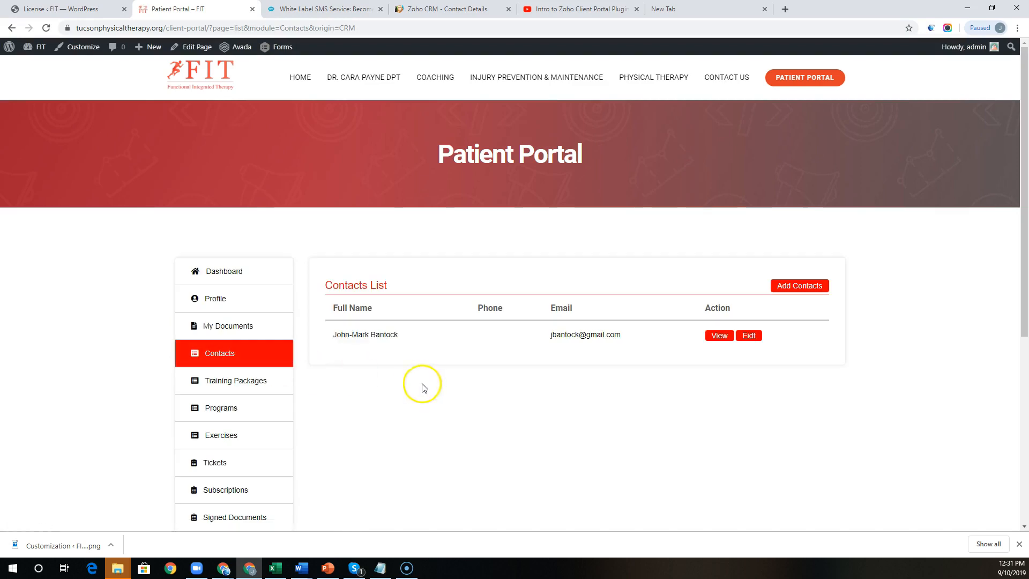
pyautogui.moveTo(799, 285)
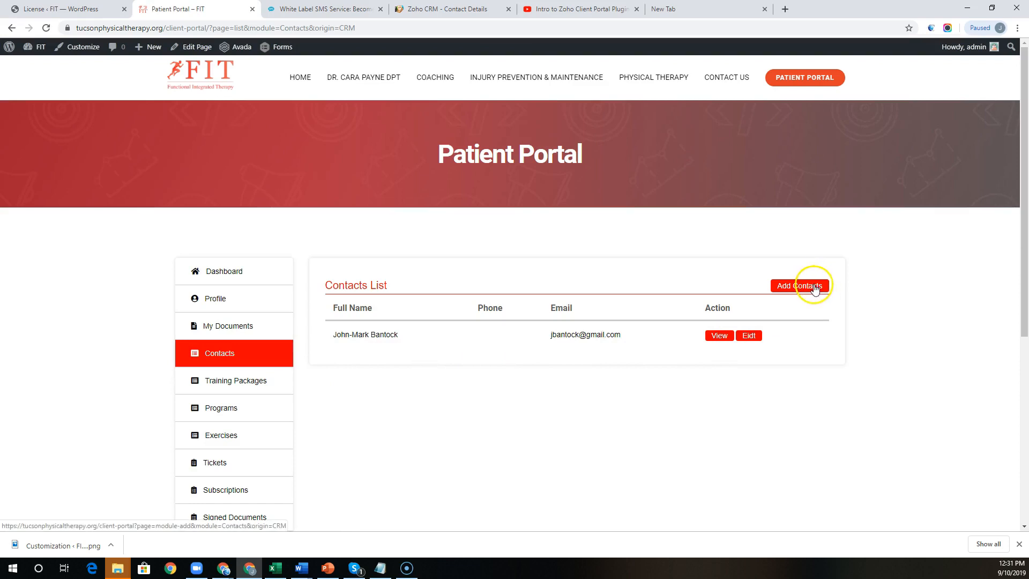
pyautogui.moveTo(424, 357)
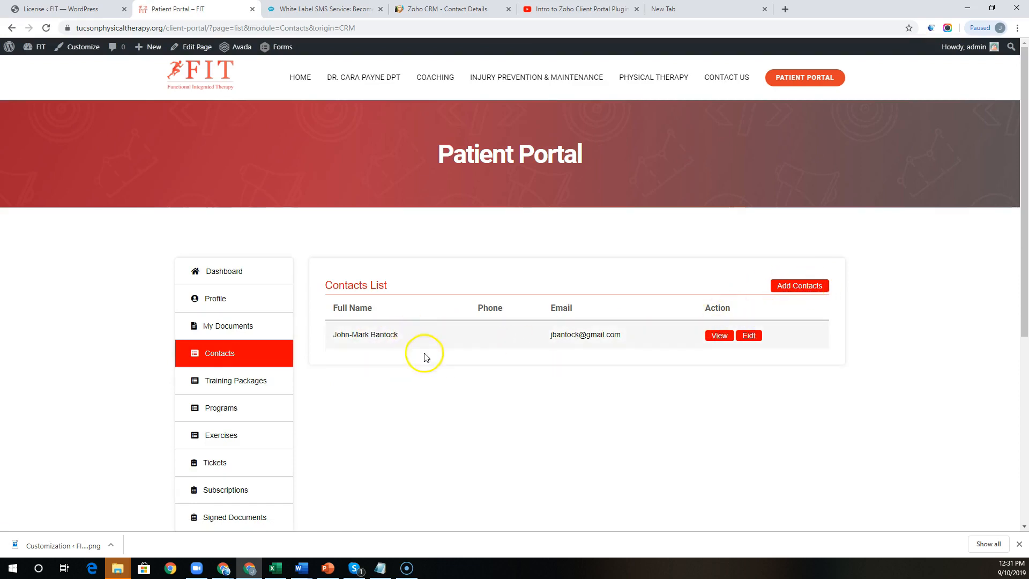
pyautogui.moveTo(389, 401)
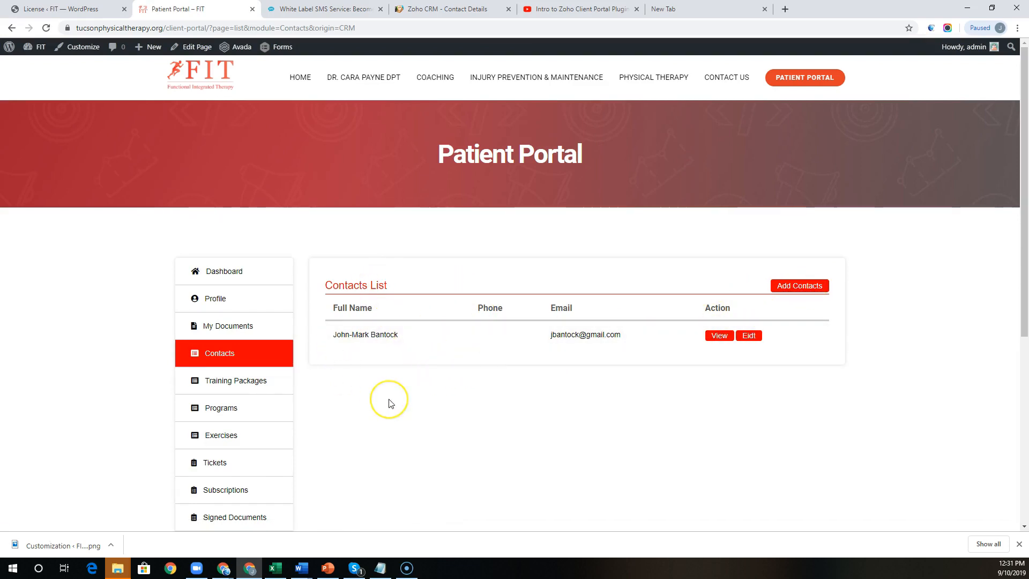
pyautogui.scroll(-3)
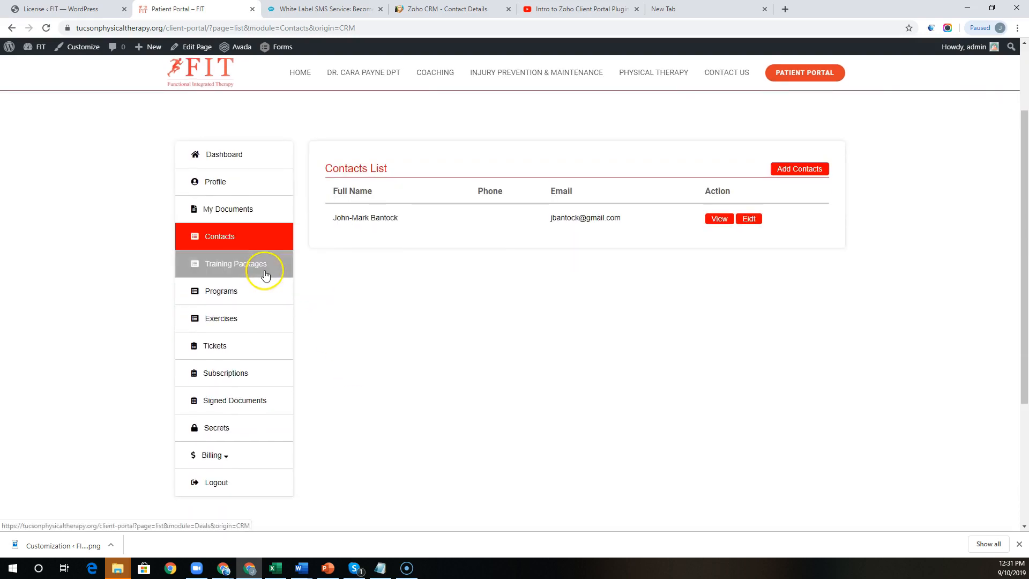
pyautogui.moveTo(248, 268)
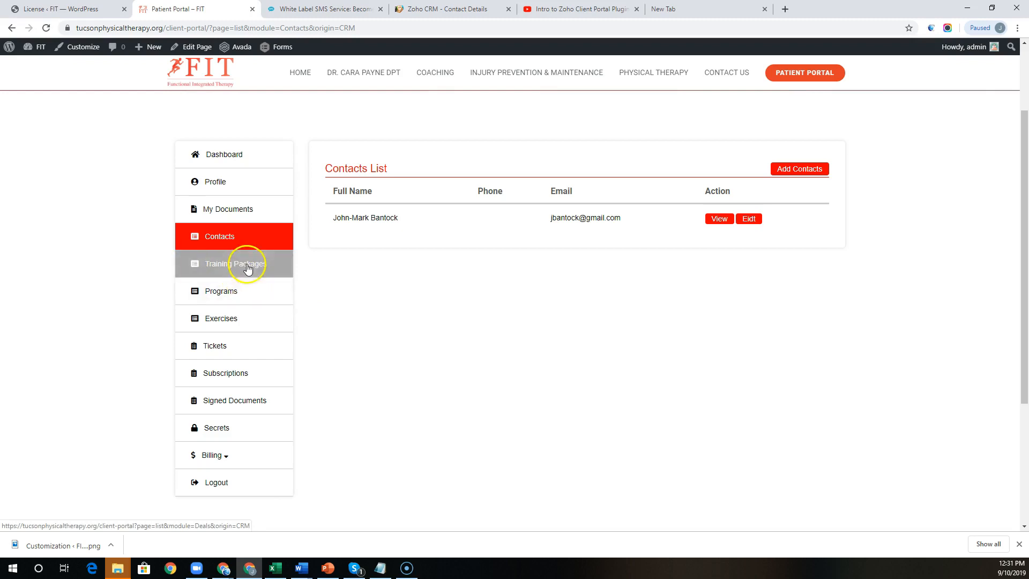
pyautogui.moveTo(229, 322)
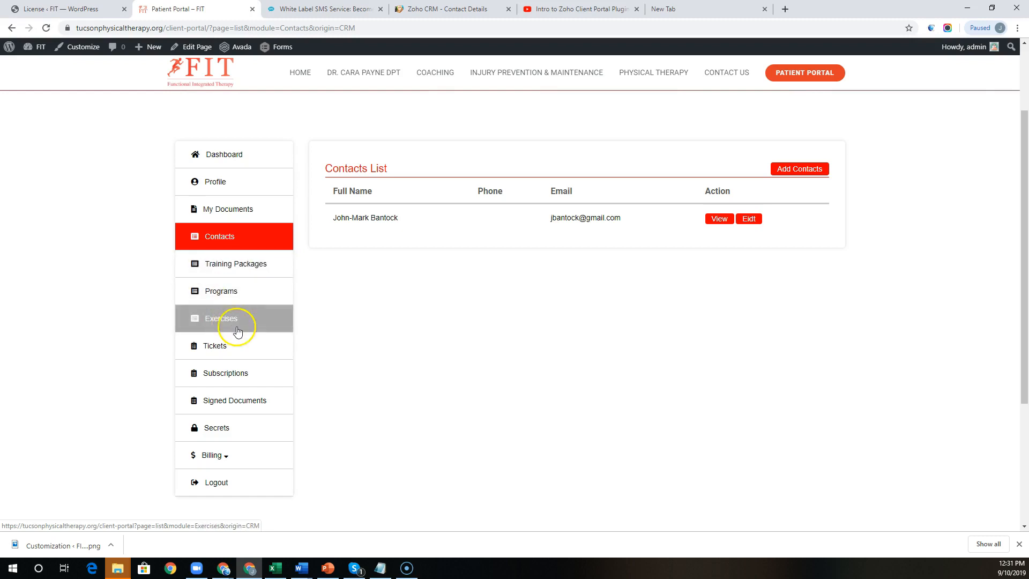
pyautogui.moveTo(266, 319)
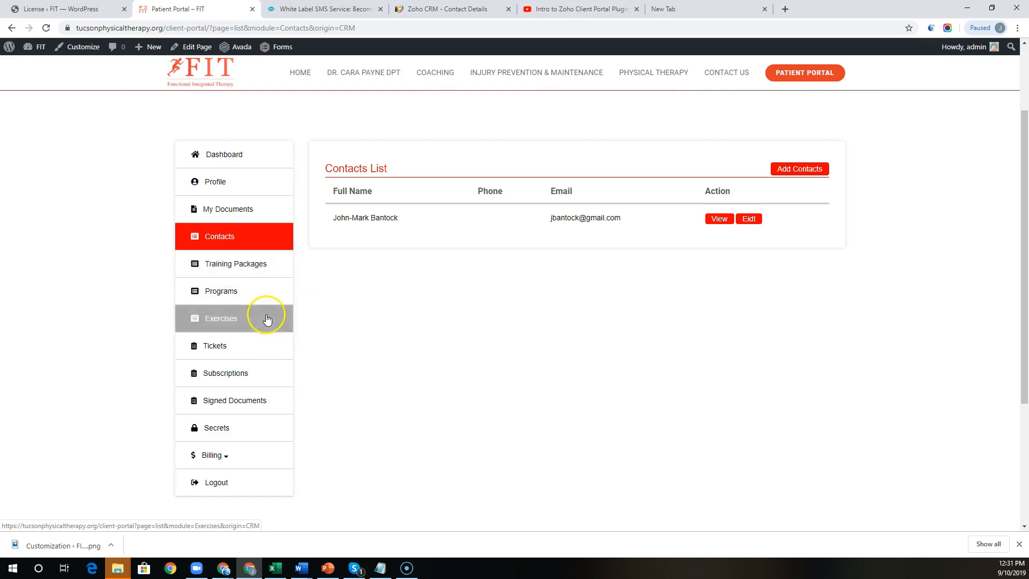
# Open the Tickets page listing the patient's two support tickets with numbers and dates.
pyautogui.click(215, 345)
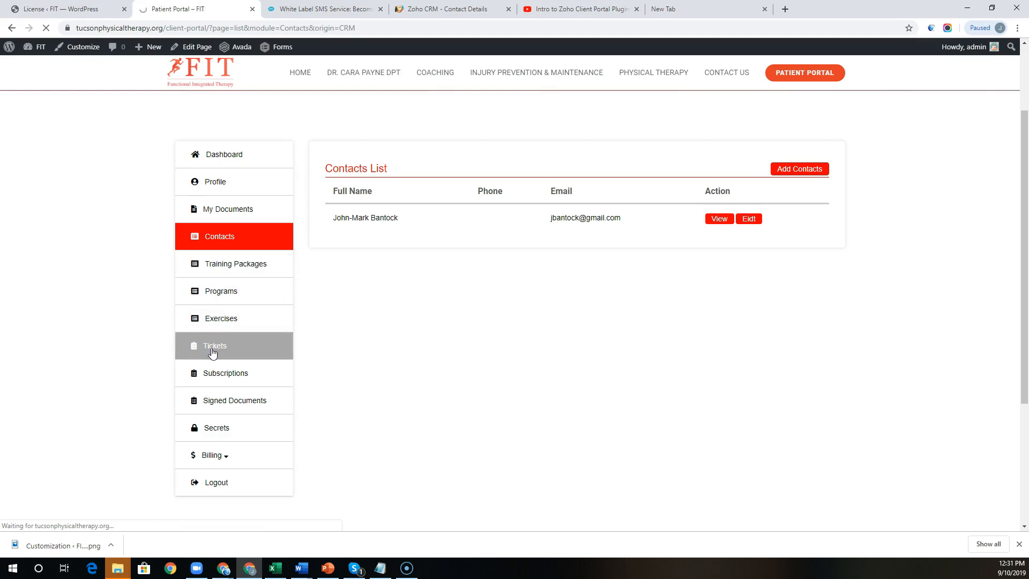
pyautogui.click(214, 345)
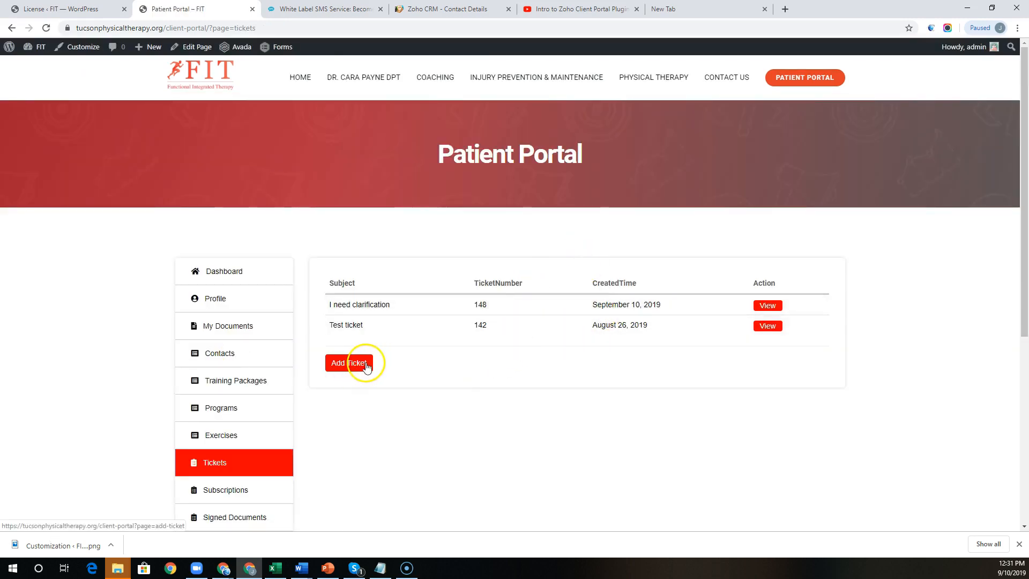
pyautogui.moveTo(563, 327)
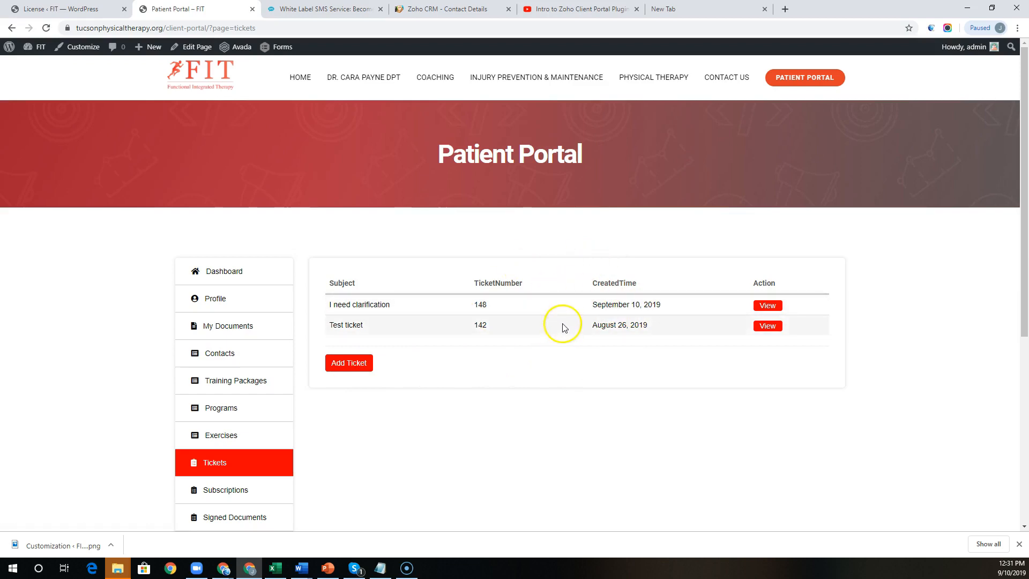
pyautogui.scroll(-3)
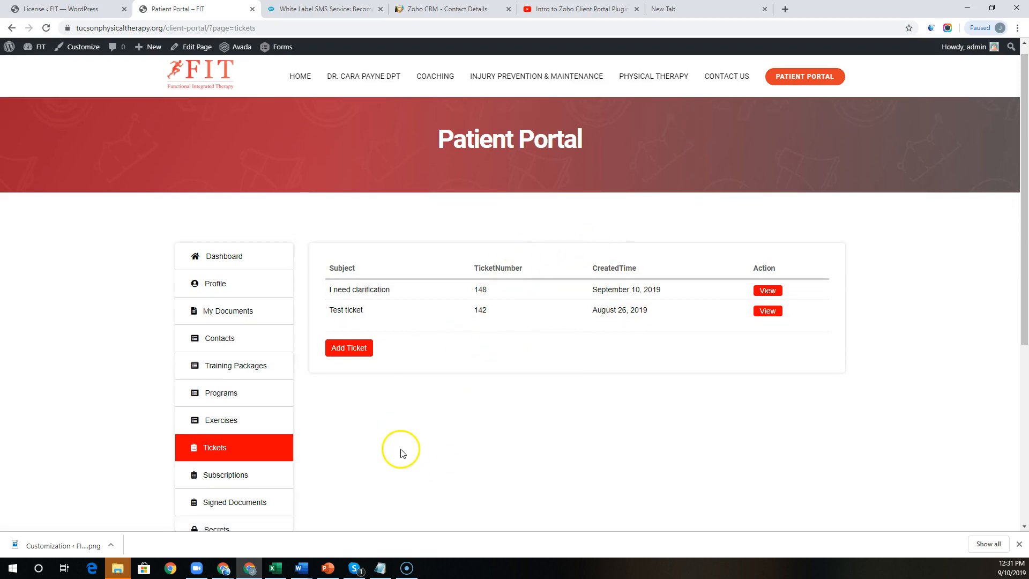
# View the Coaching subscription's plans: Eating, Gym and Cardio, with prices.
pyautogui.click(225, 374)
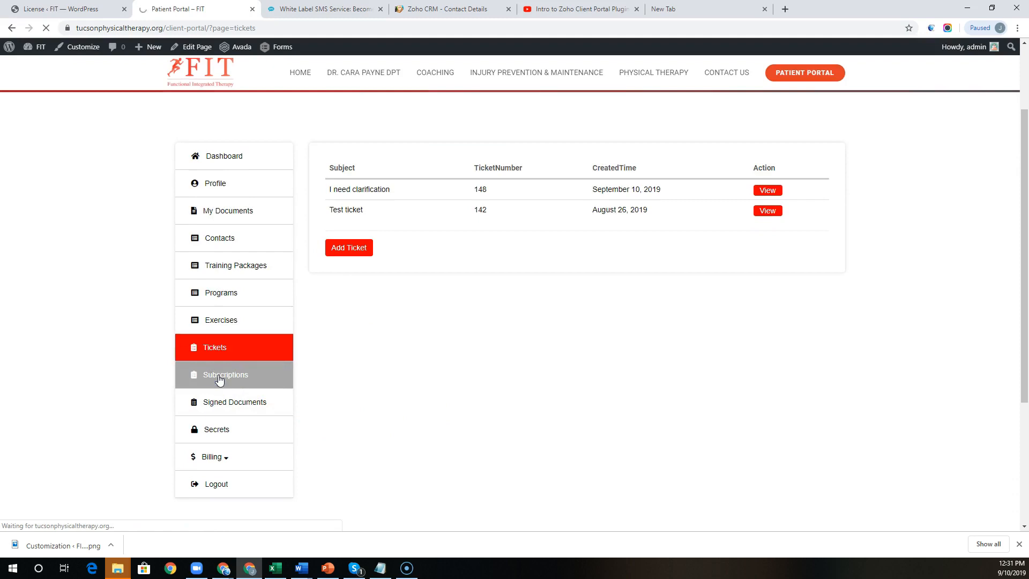
pyautogui.click(225, 374)
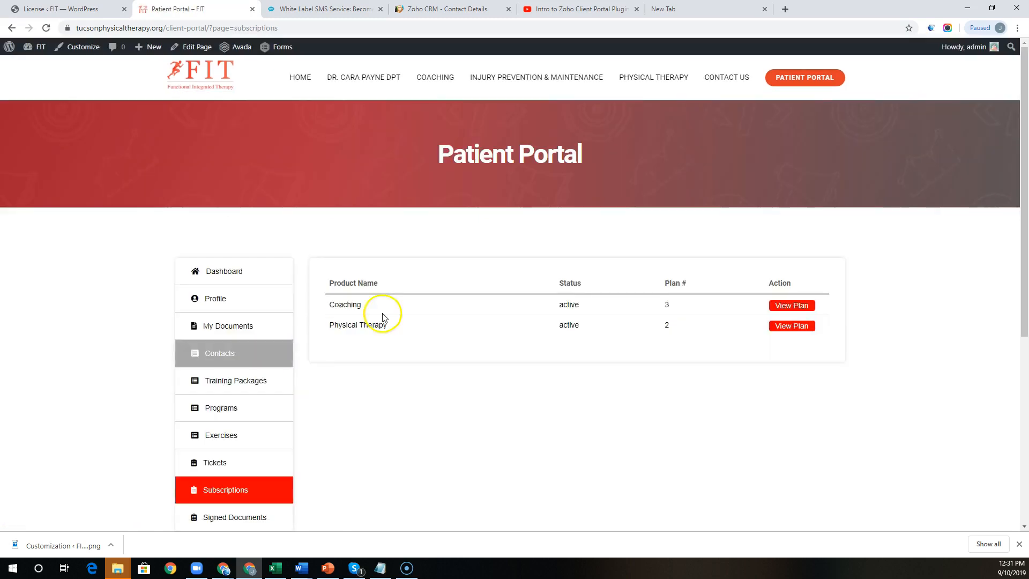
pyautogui.click(791, 305)
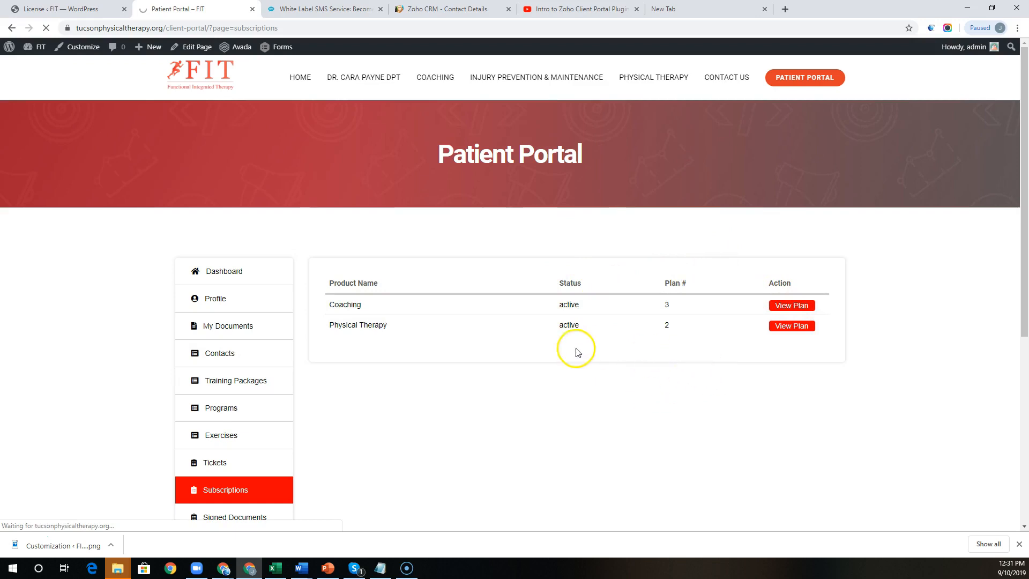
pyautogui.click(791, 304)
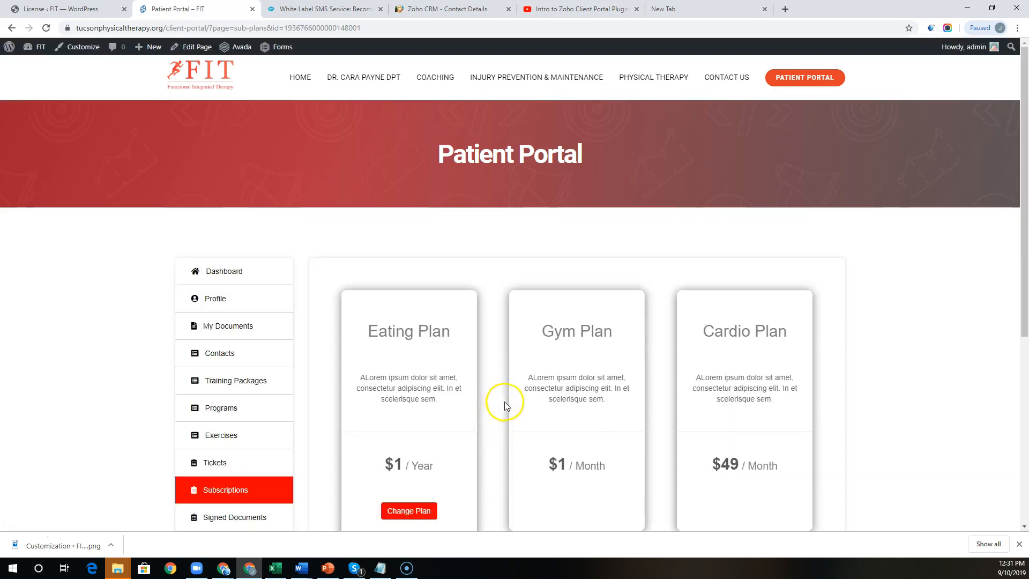
pyautogui.moveTo(494, 394)
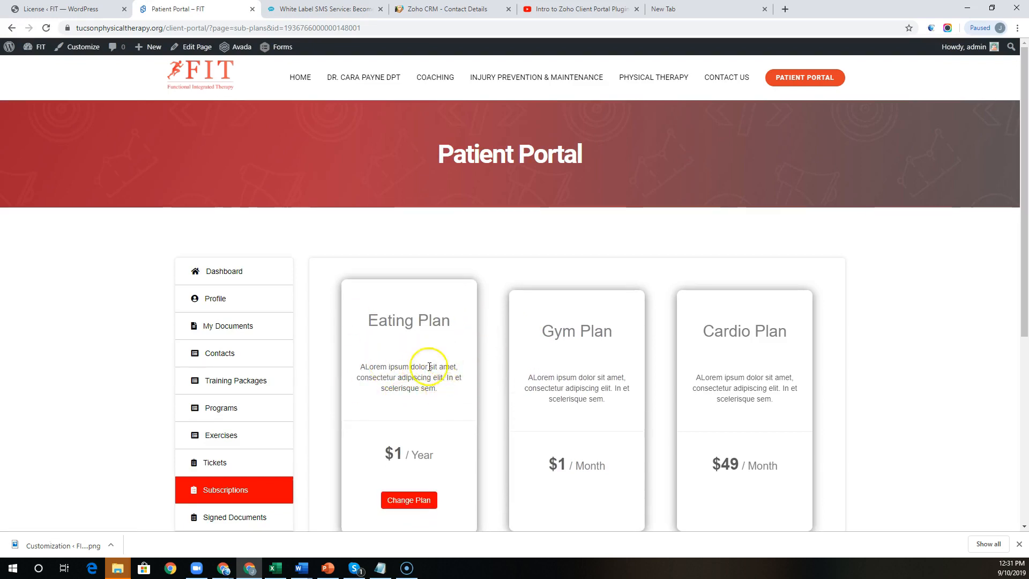
pyautogui.moveTo(415, 386)
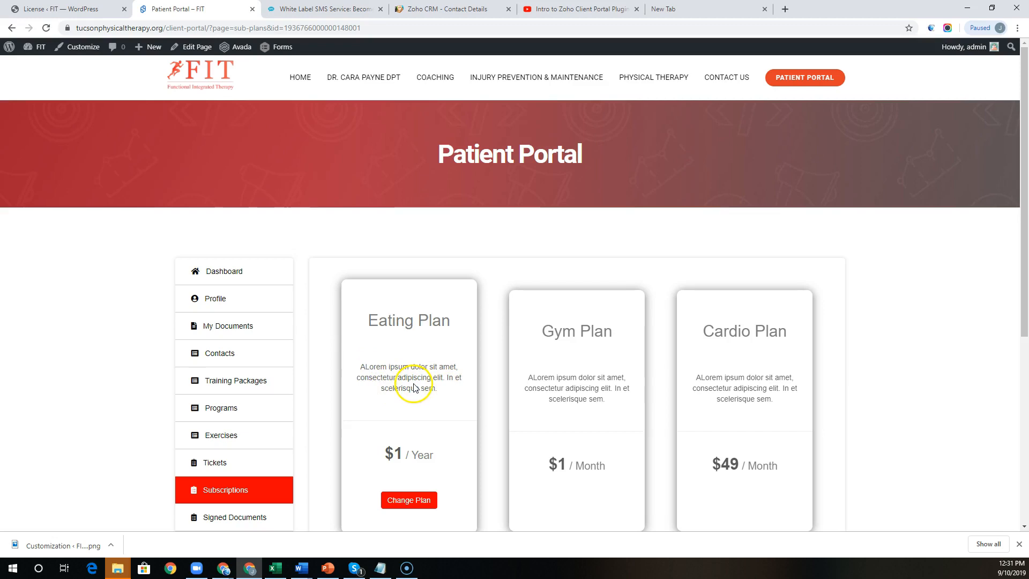
pyautogui.scroll(-3)
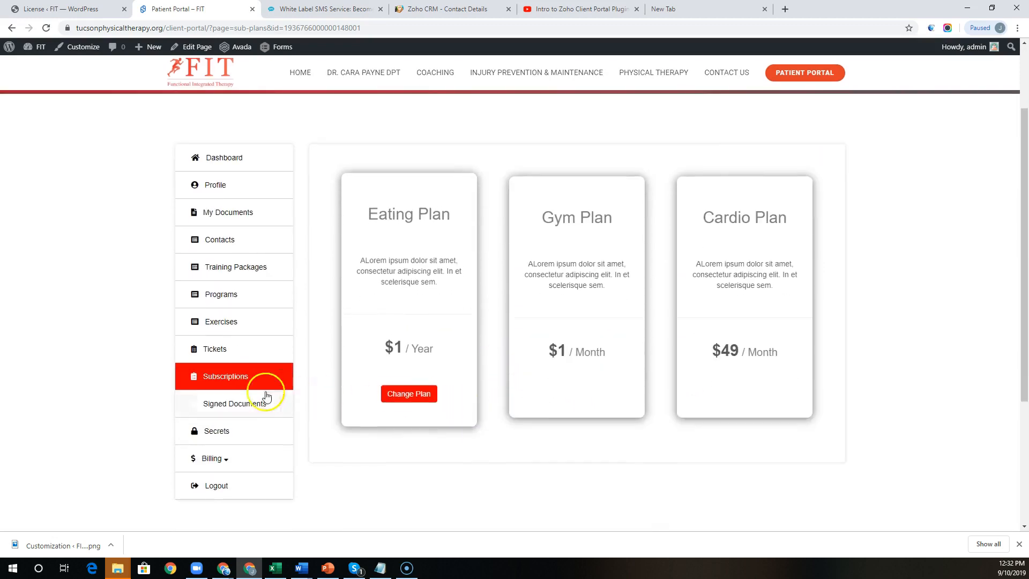
# Browse the Signed Documents page holding one ZohoSign PDF.
pyautogui.click(233, 404)
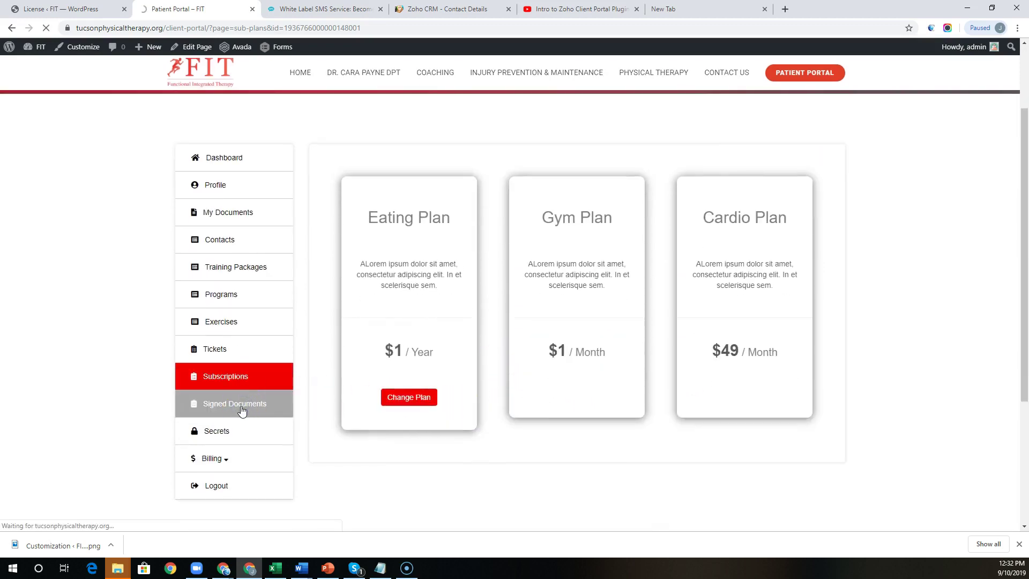
pyautogui.click(233, 403)
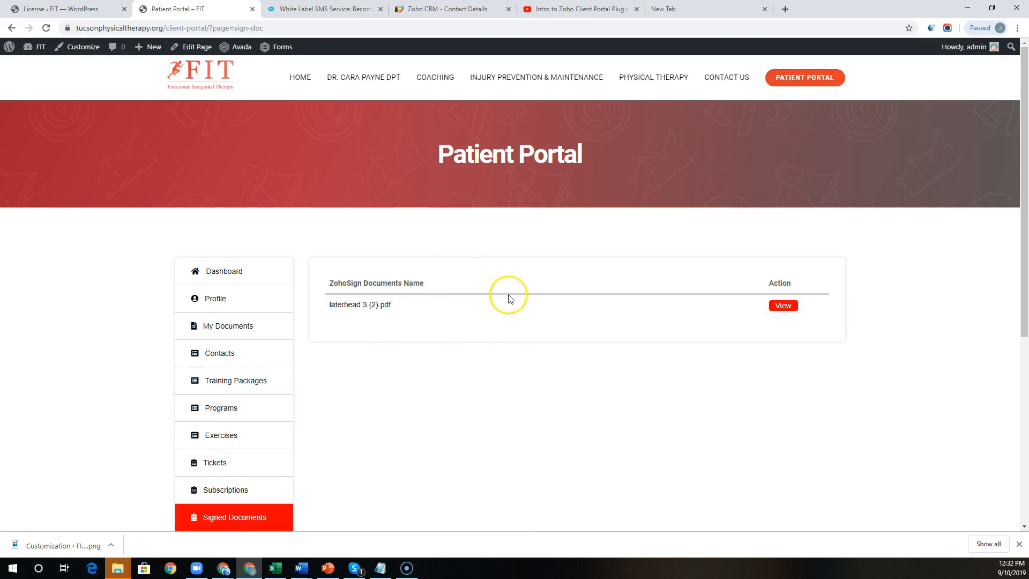
pyautogui.scroll(-3)
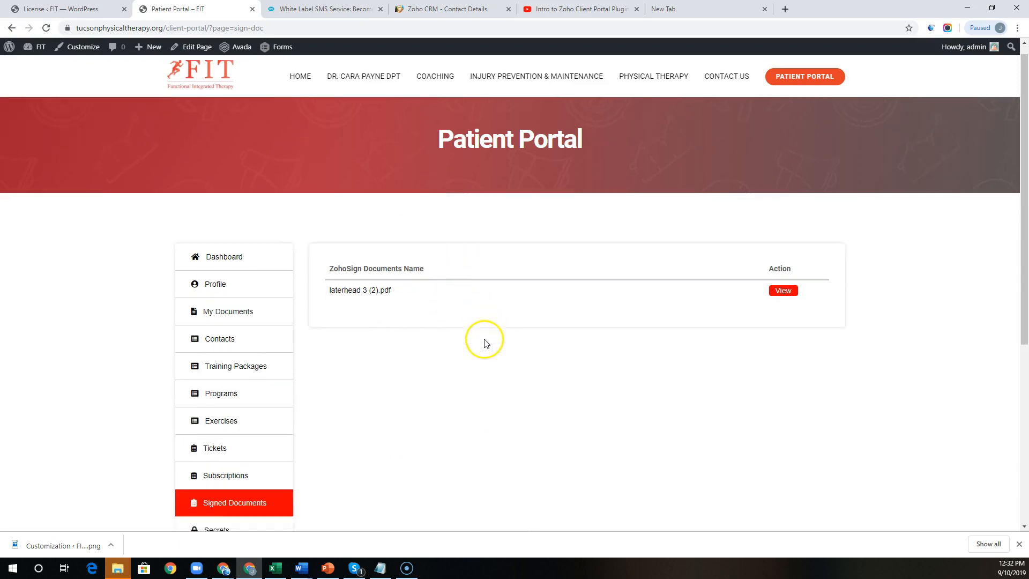
pyautogui.scroll(-3)
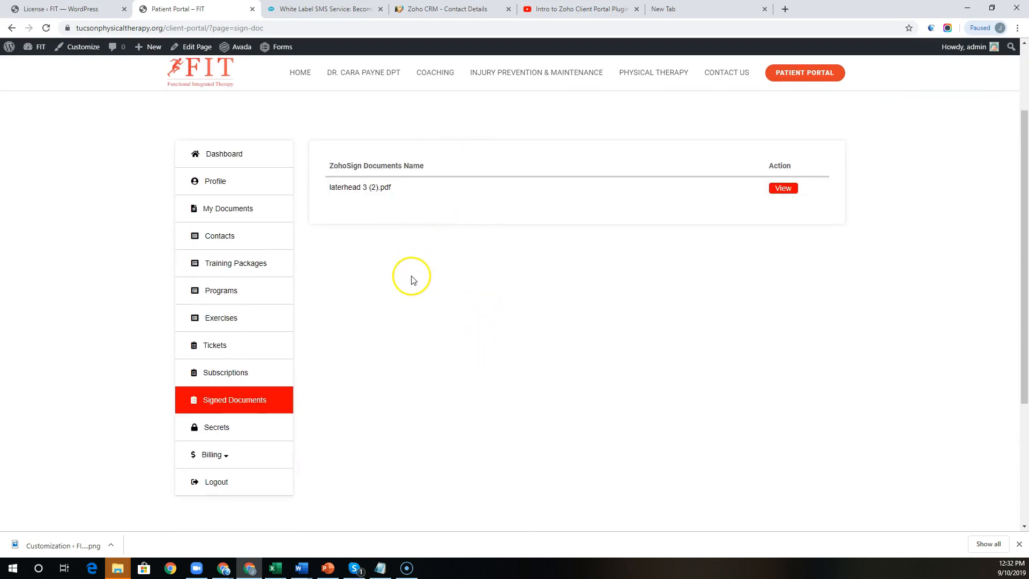
pyautogui.click(216, 426)
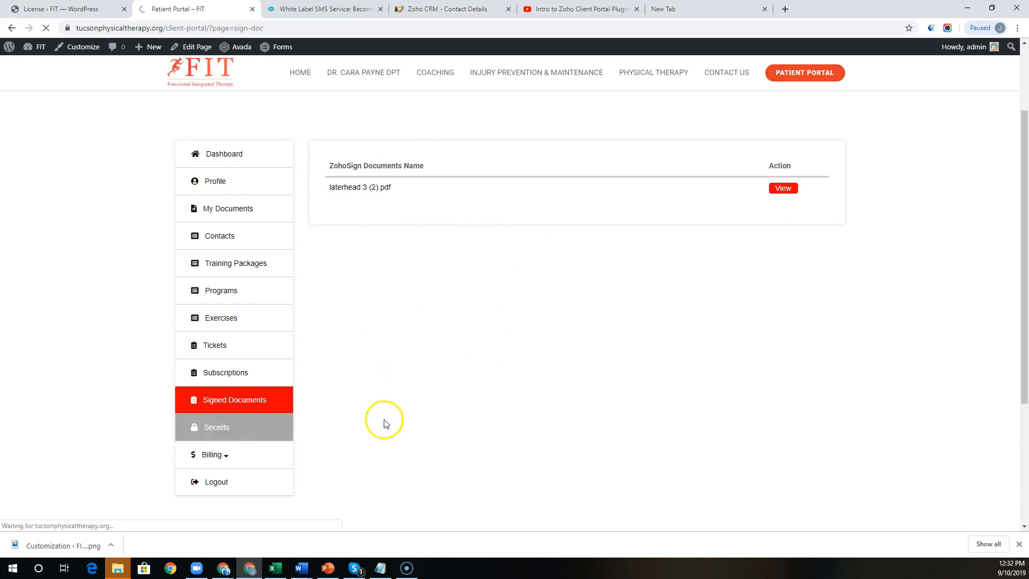
pyautogui.moveTo(386, 424)
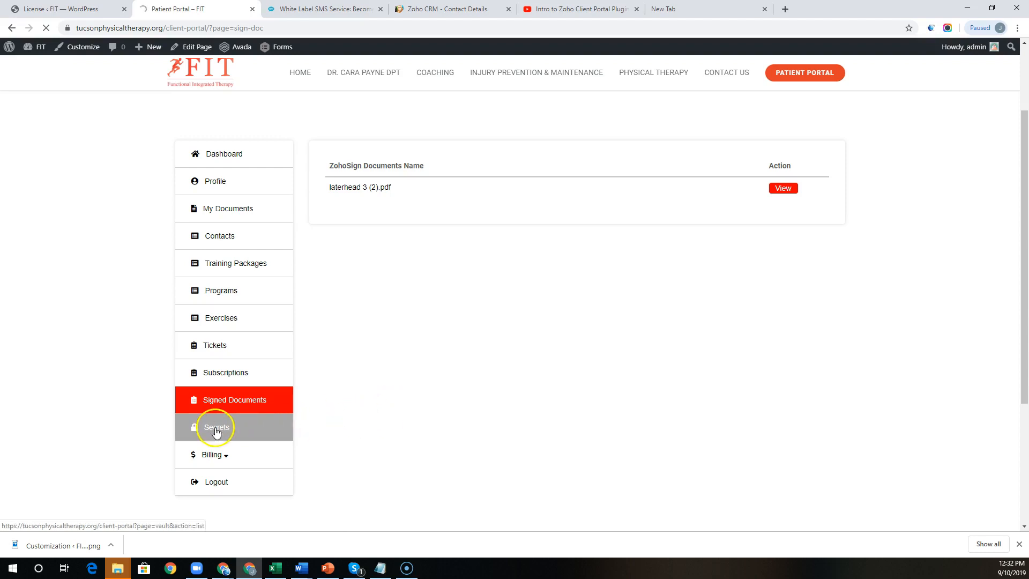
# Expand Dev Chamber 2 in the Secrets vault to show its three secrets.
pyautogui.click(216, 427)
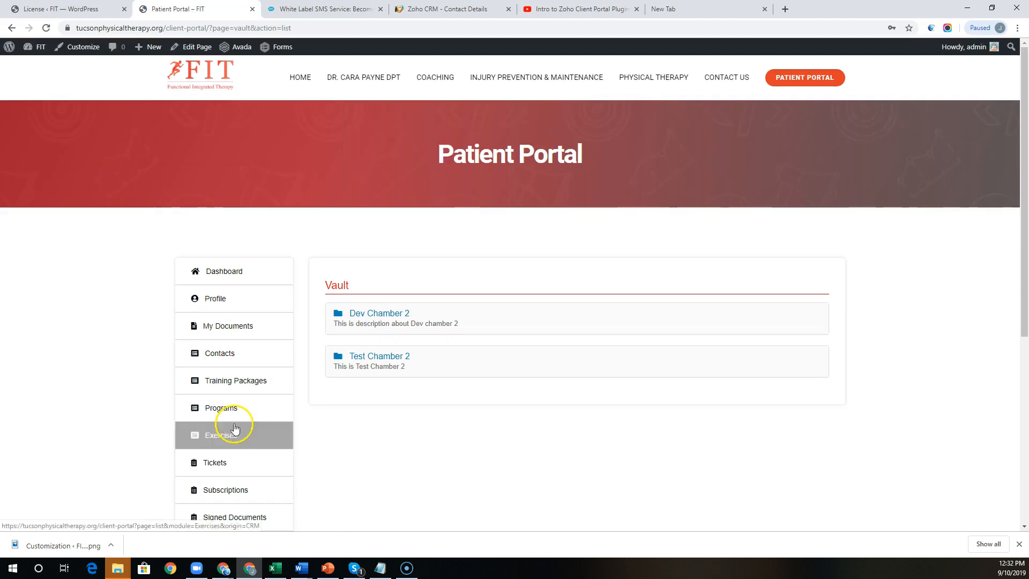
pyautogui.click(379, 312)
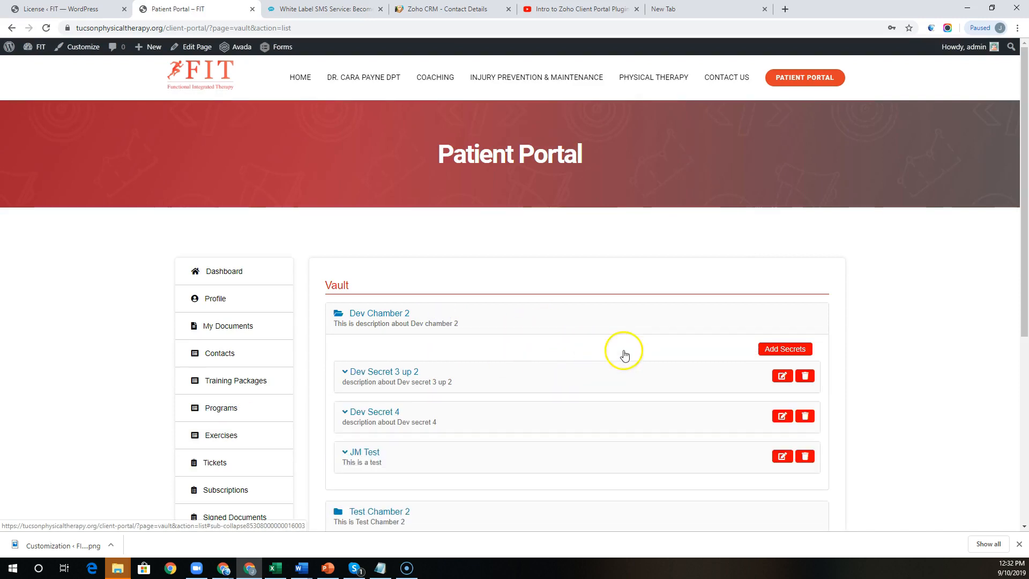
pyautogui.moveTo(784, 348)
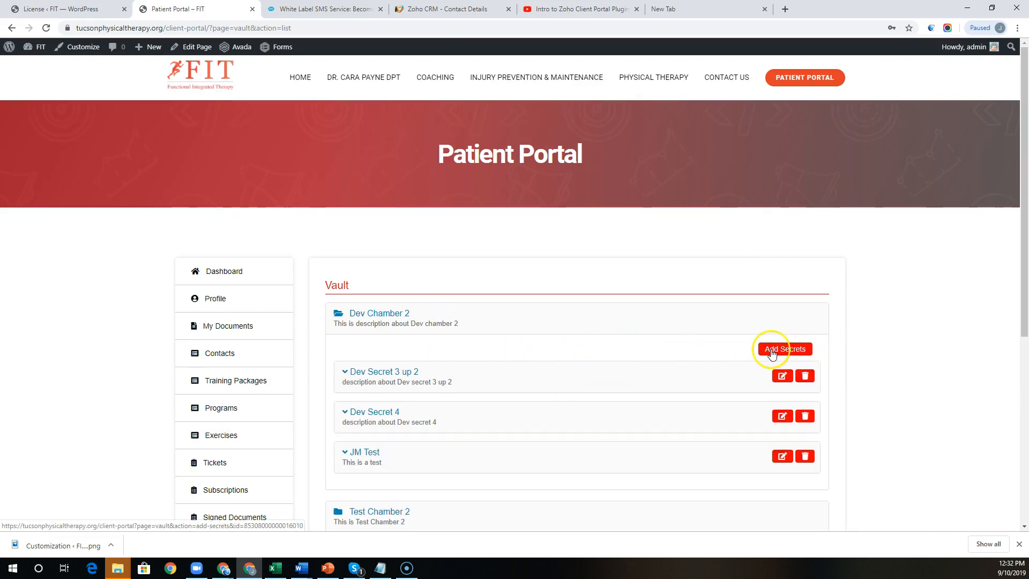
pyautogui.moveTo(604, 353)
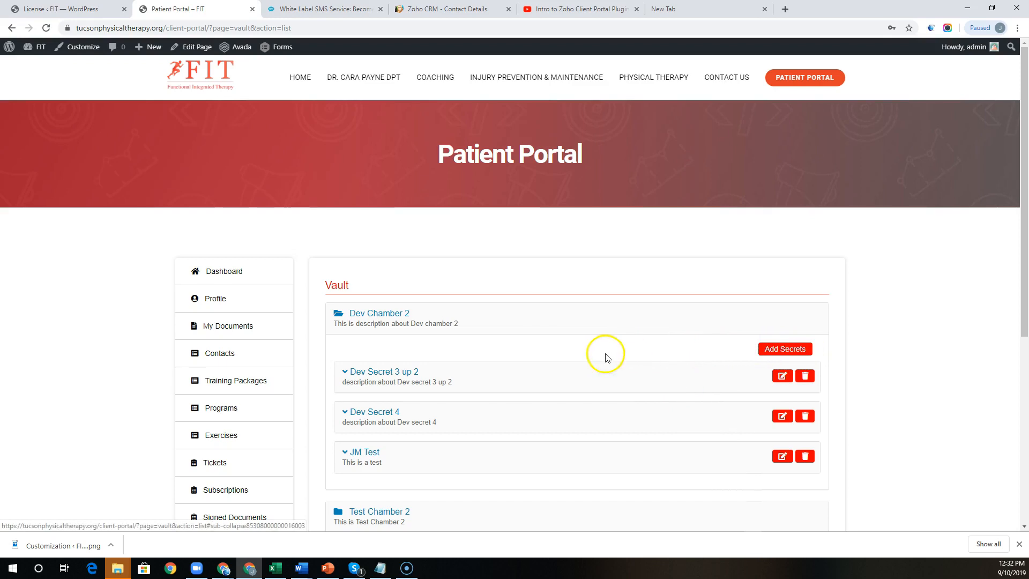
pyautogui.moveTo(706, 366)
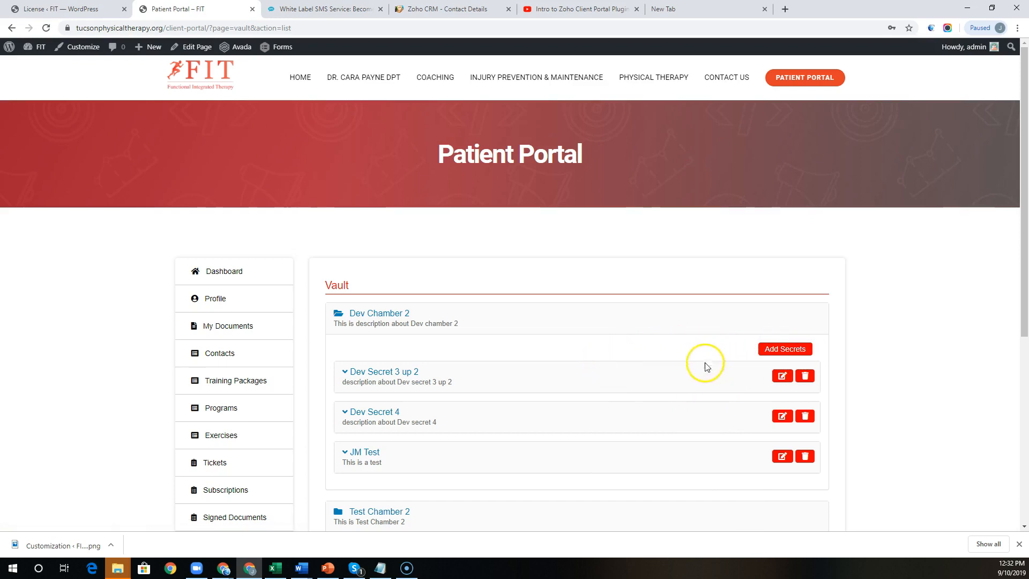
pyautogui.moveTo(491, 364)
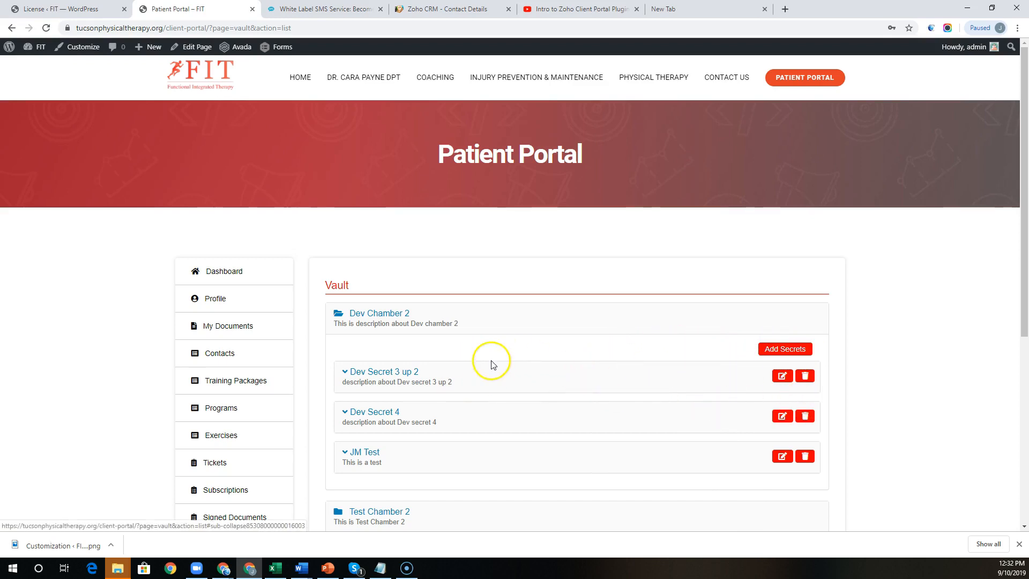
# Open Billing > Invoices, showing two paid invoices.
pyautogui.click(213, 403)
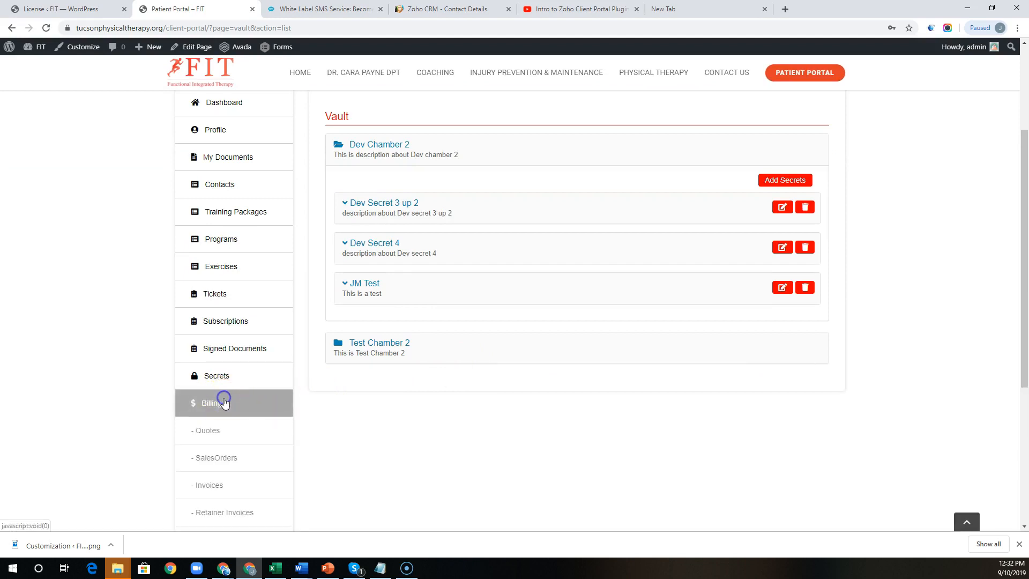
pyautogui.scroll(-3)
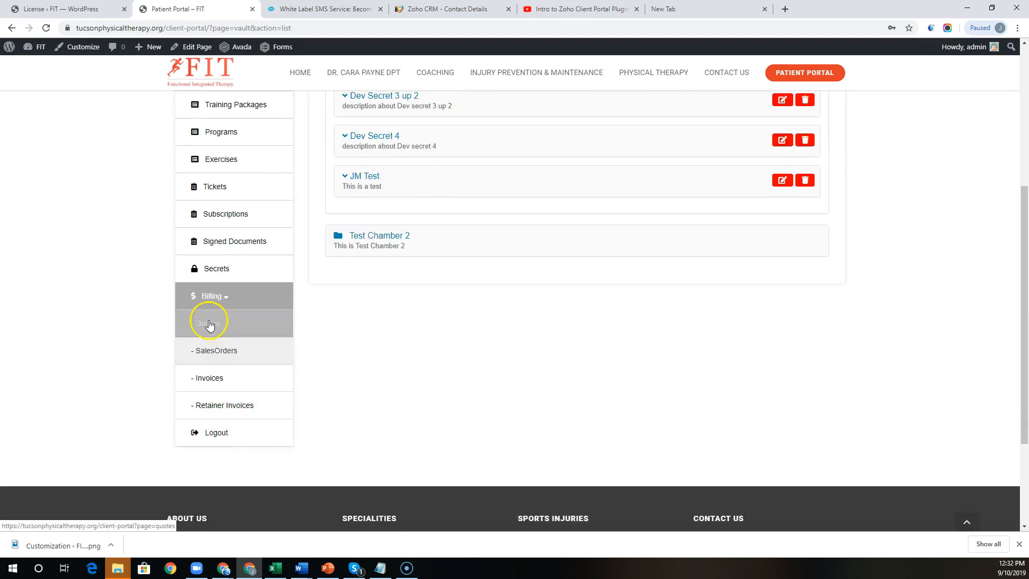
pyautogui.click(208, 377)
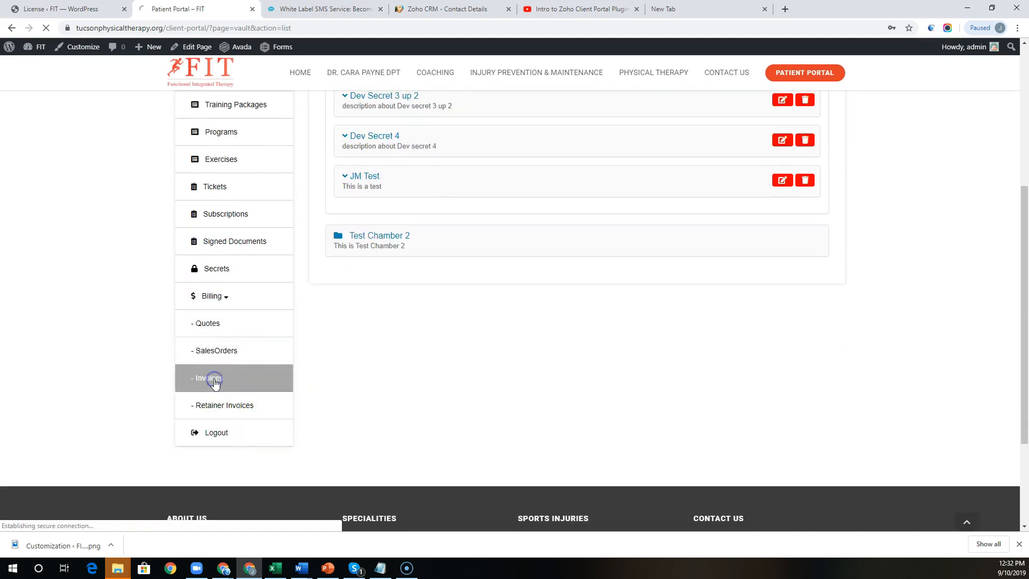
pyautogui.click(207, 377)
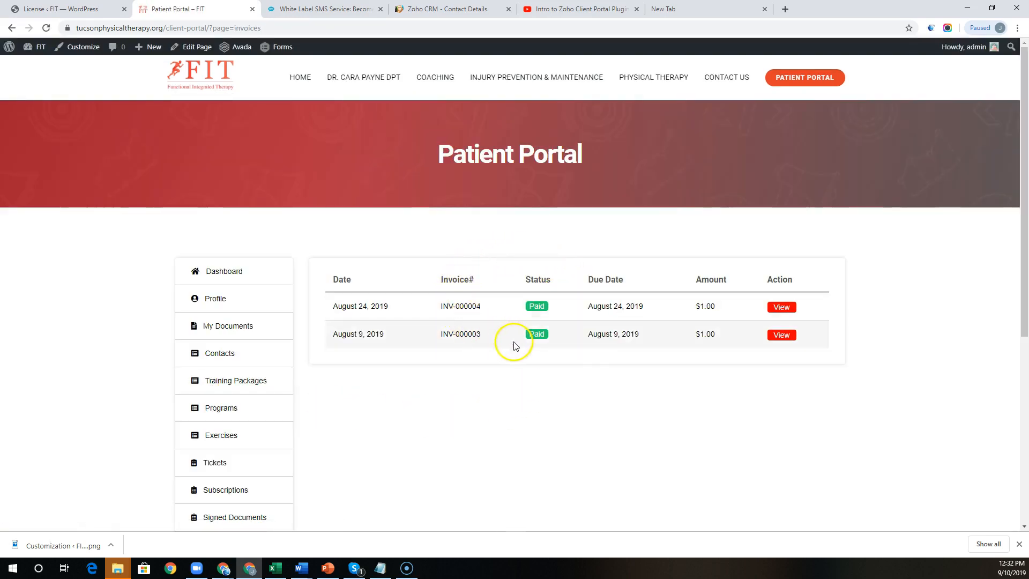
pyautogui.moveTo(806, 321)
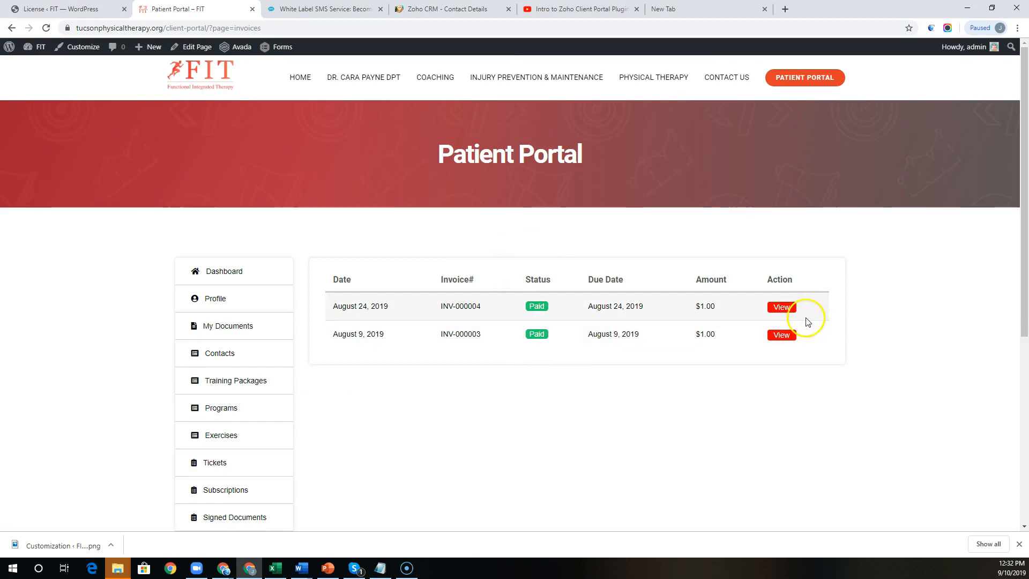
# Open Billing > Retainer Invoices, showing zero unused credits and no records.
pyautogui.scroll(-3)
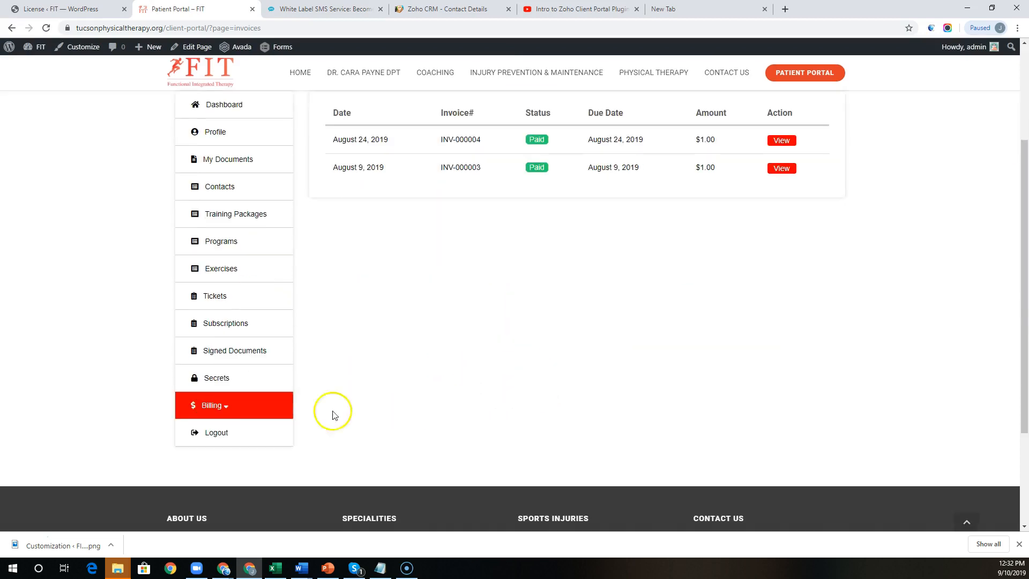
pyautogui.click(211, 405)
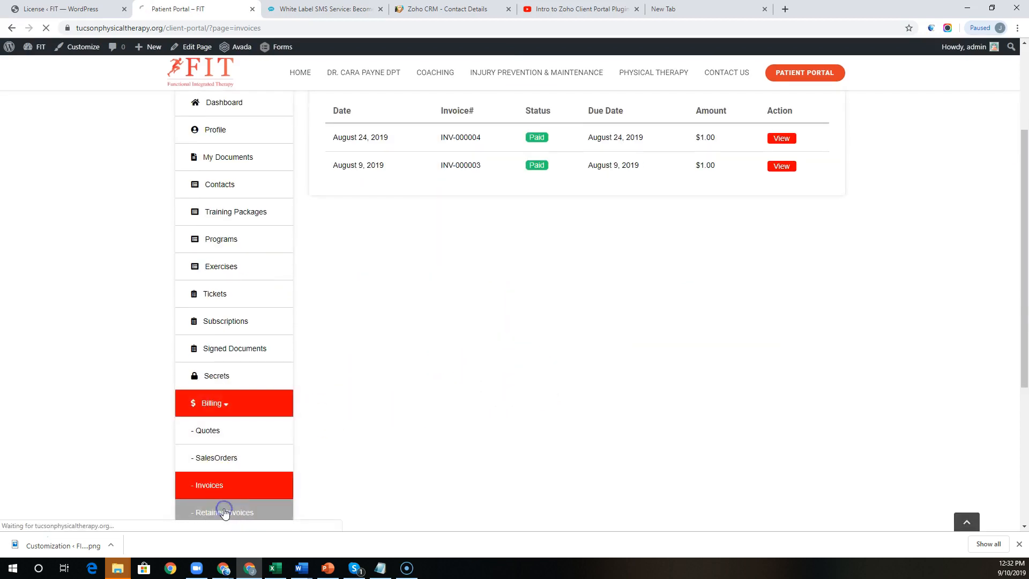
pyautogui.click(223, 511)
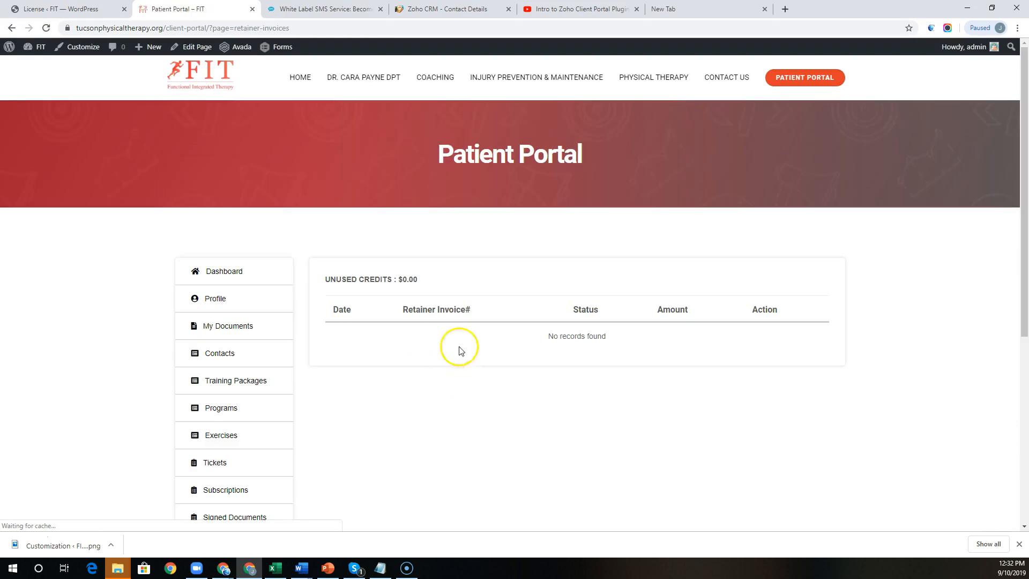
pyautogui.moveTo(502, 286)
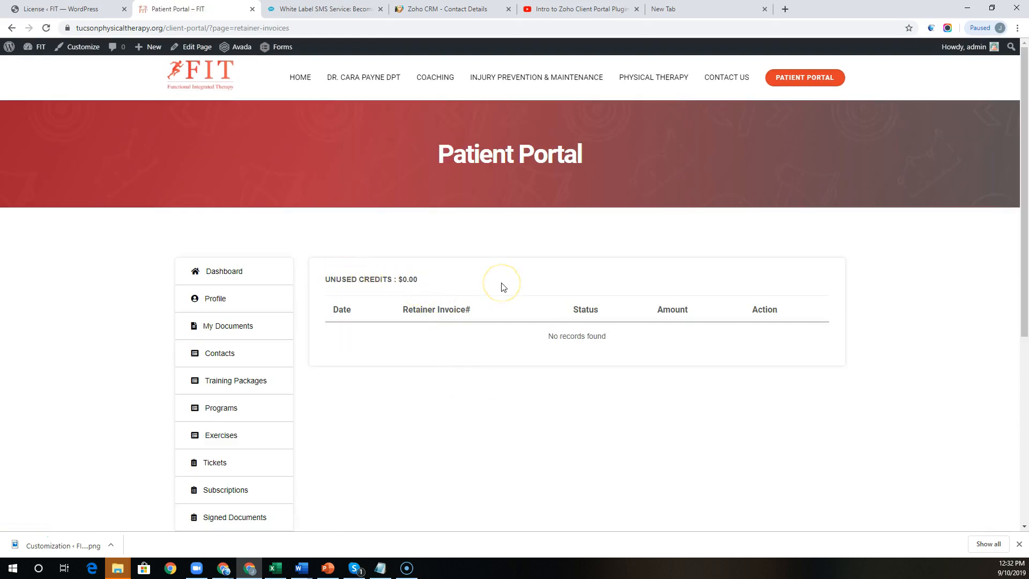
pyautogui.moveTo(224, 128)
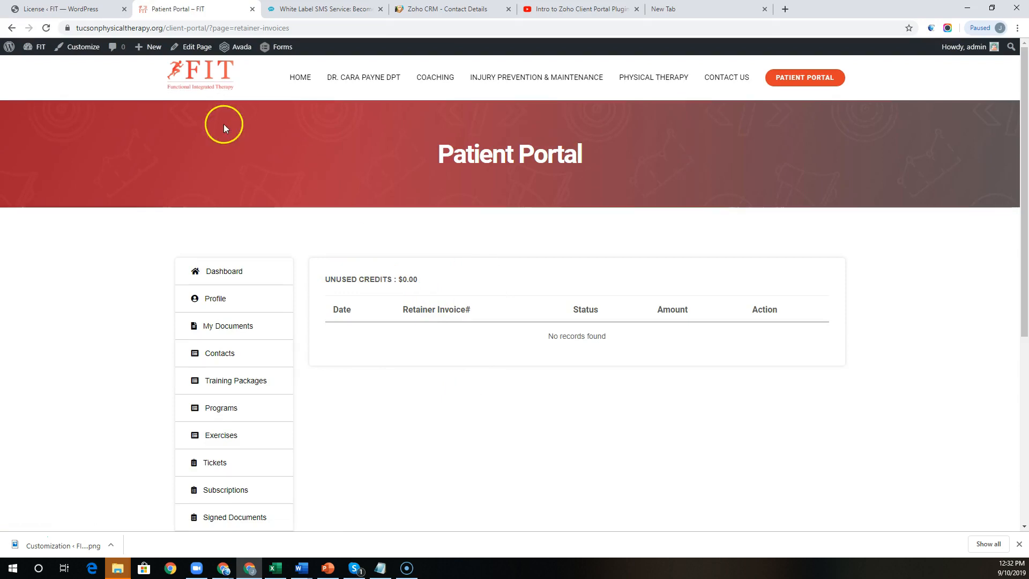
# Switch to WordPress admin's Client Portal license dashboard showing 202 of 250 API credits used.
pyautogui.click(62, 9)
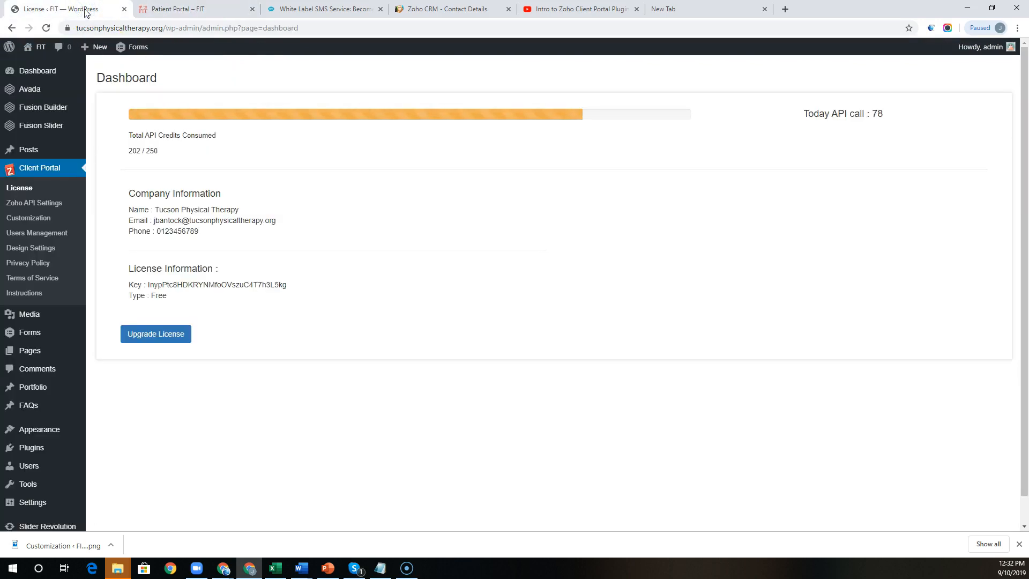
pyautogui.moveTo(39, 172)
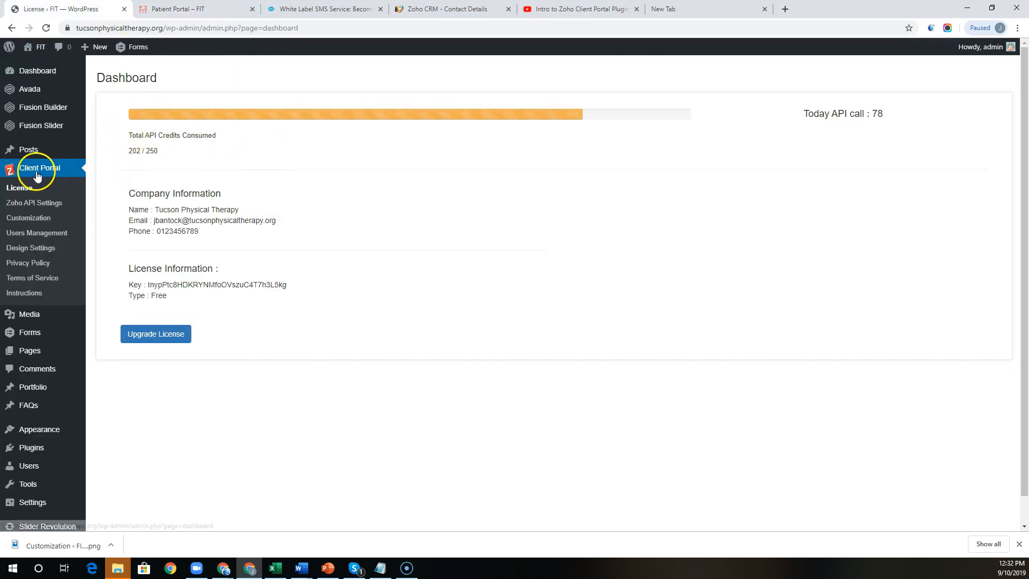
pyautogui.moveTo(152, 205)
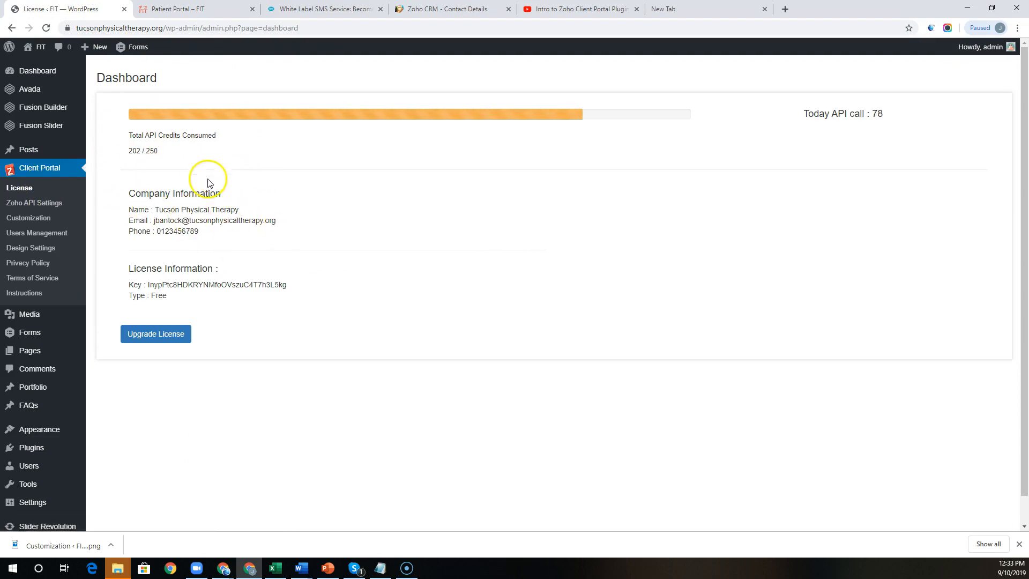
pyautogui.moveTo(148, 149)
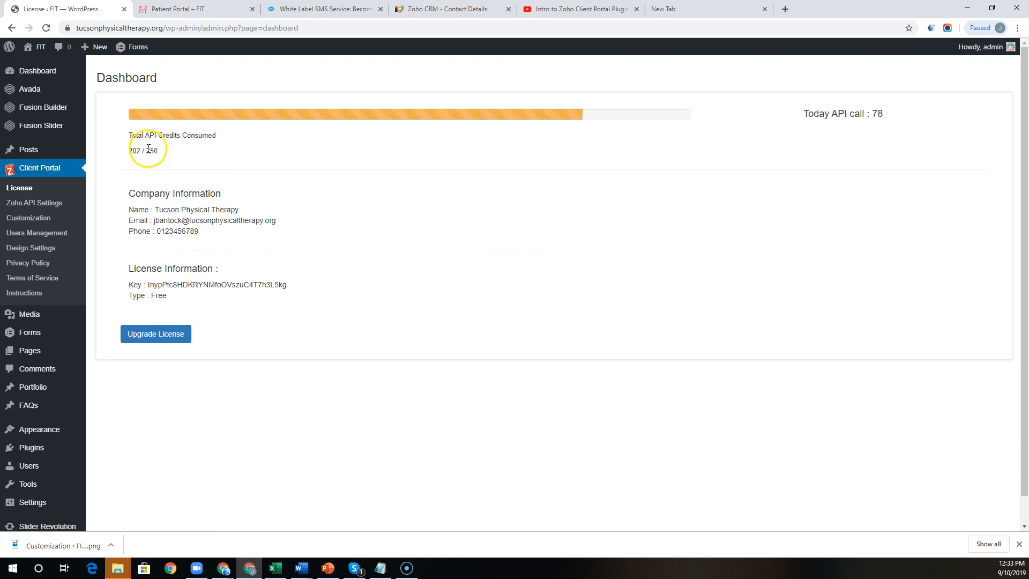
pyautogui.moveTo(437, 132)
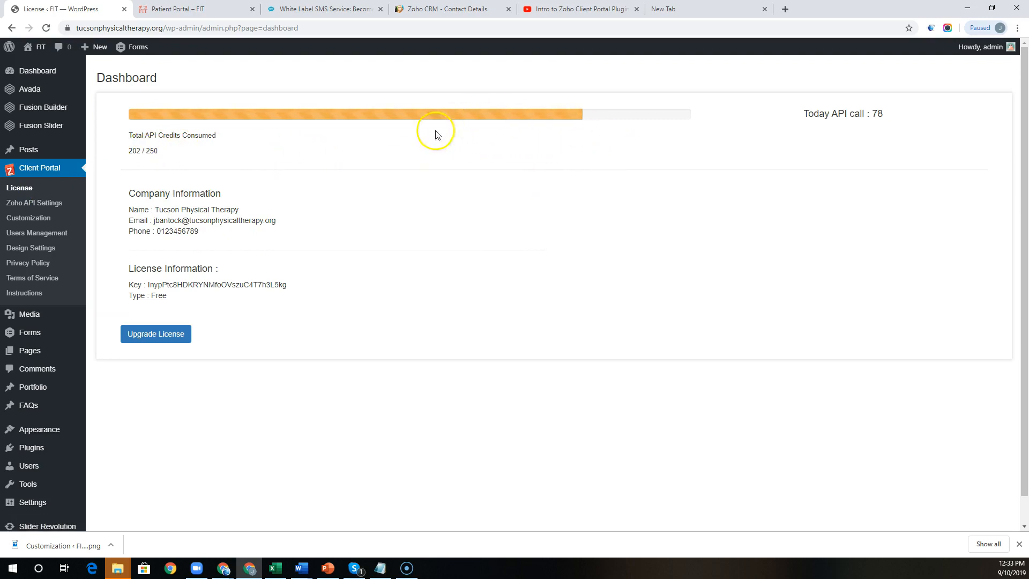
pyautogui.moveTo(500, 156)
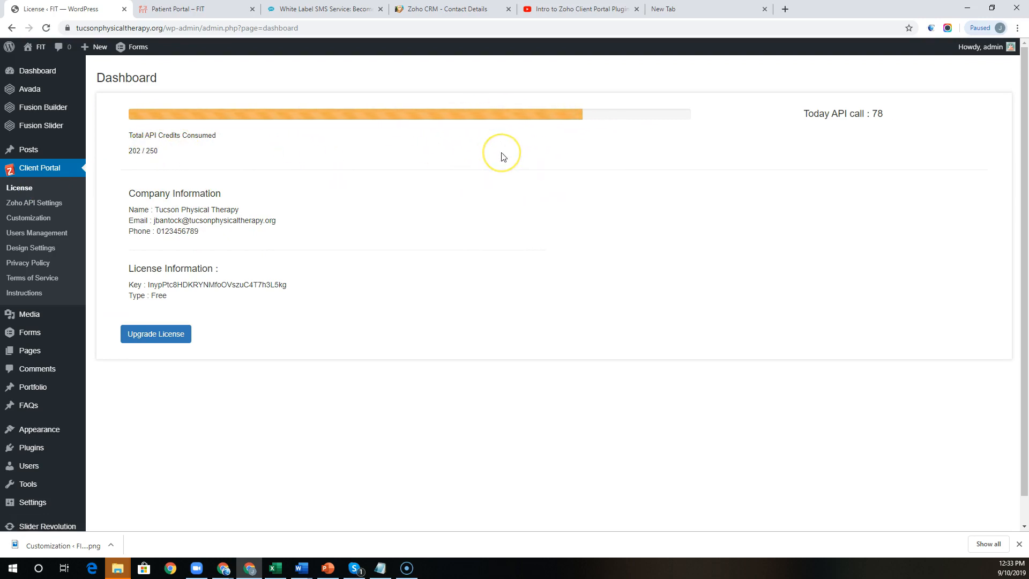
pyautogui.moveTo(397, 194)
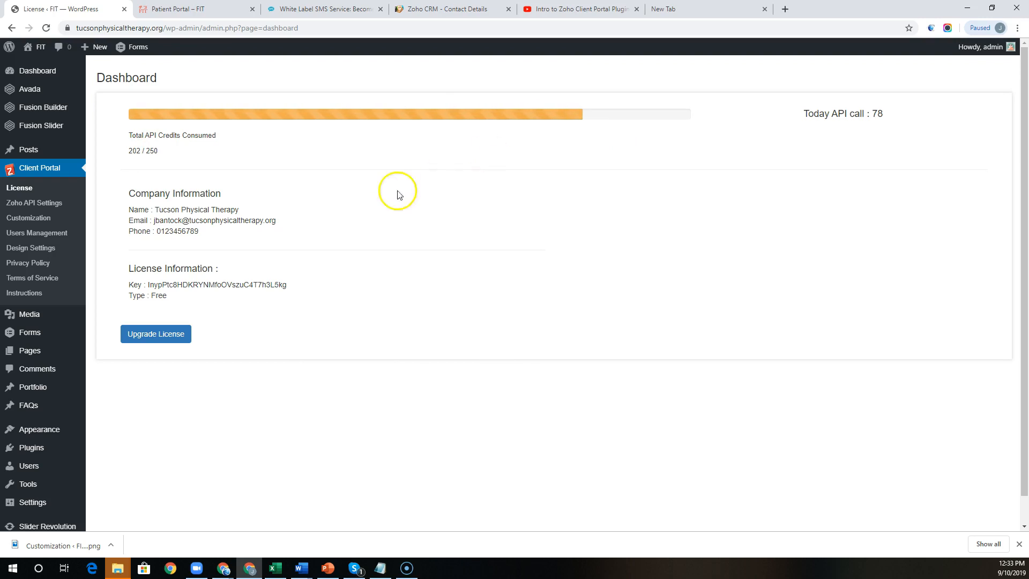
pyautogui.click(35, 202)
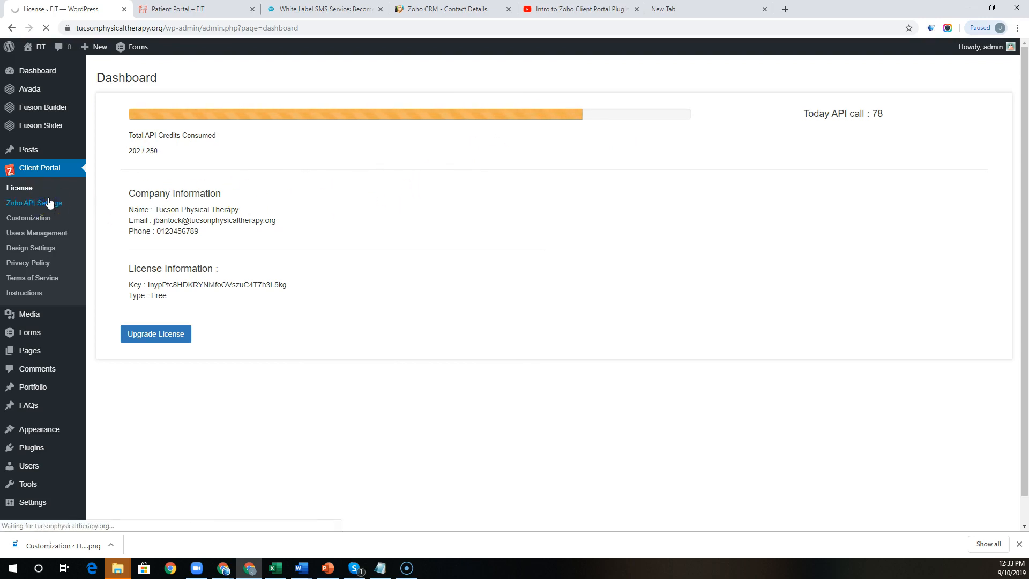
# Open Zoho Connections and scroll through the saved CRM credentials and setup instructions.
pyautogui.click(34, 202)
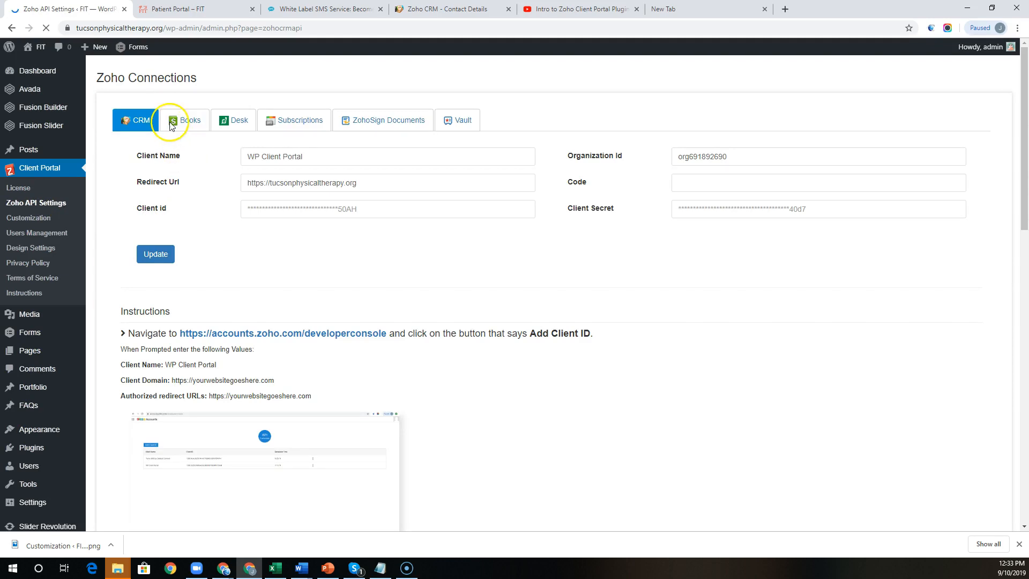
pyautogui.moveTo(363, 313)
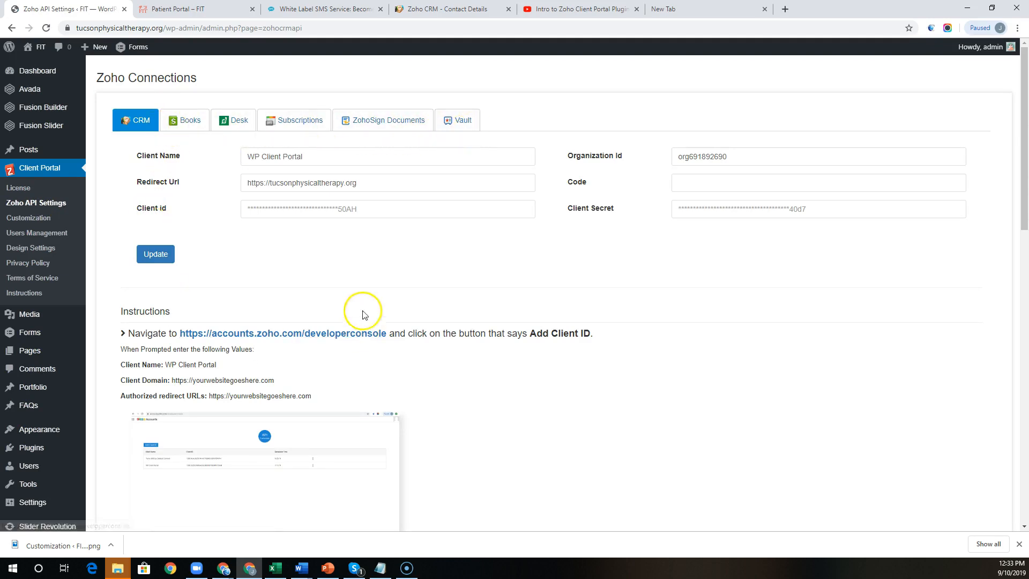
pyautogui.scroll(-3)
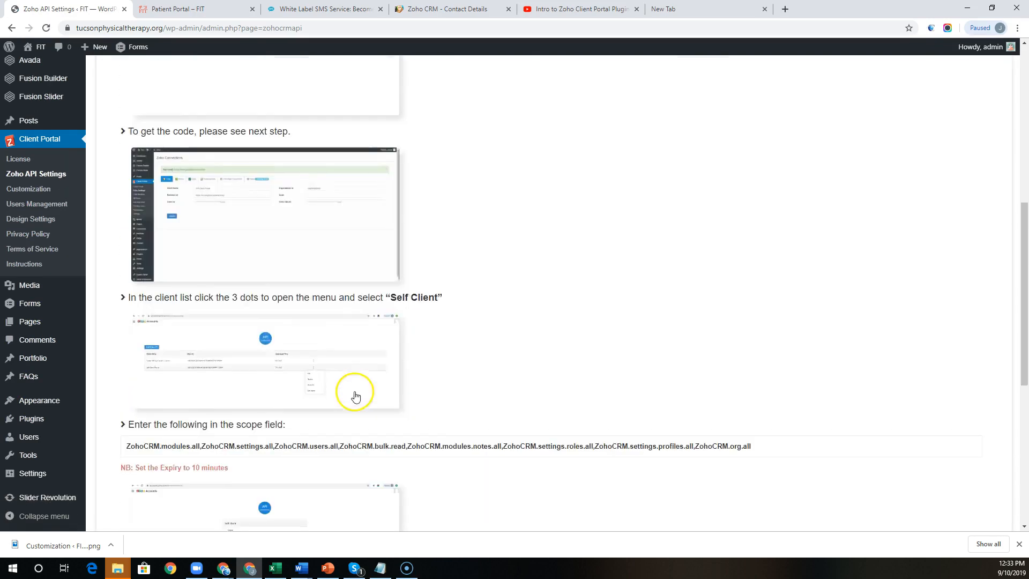
pyautogui.scroll(3)
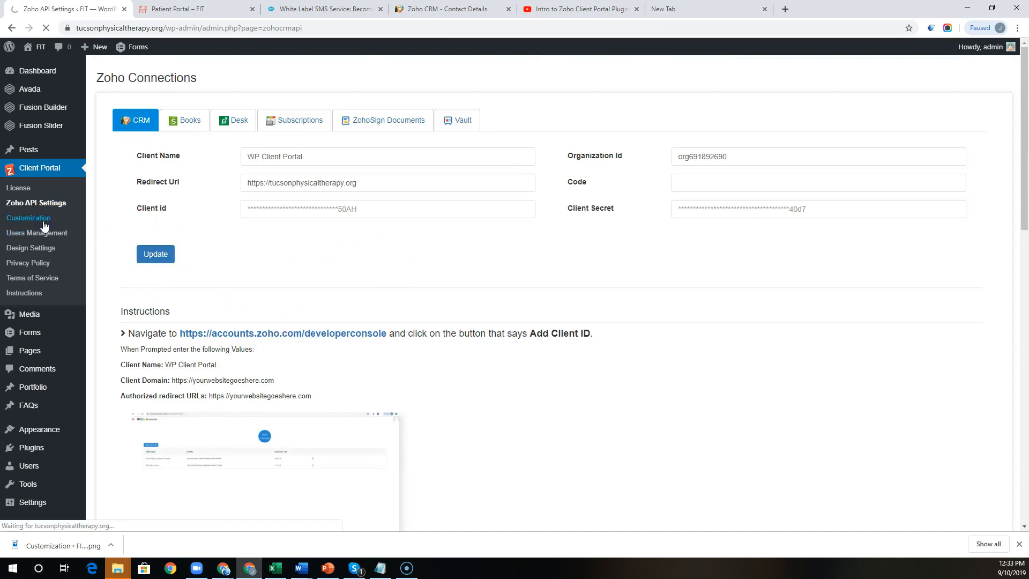
pyautogui.click(28, 216)
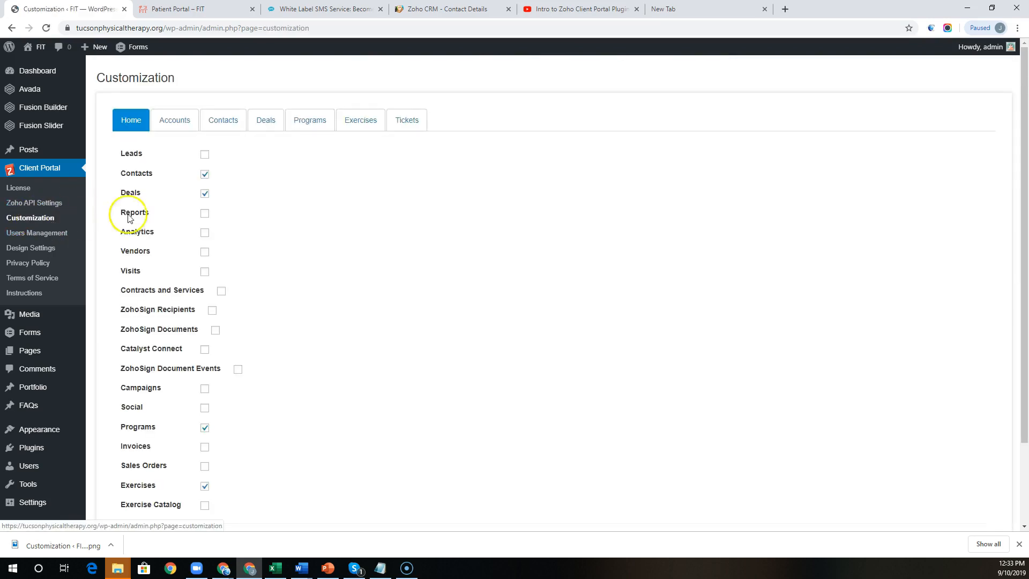
pyautogui.moveTo(266, 384)
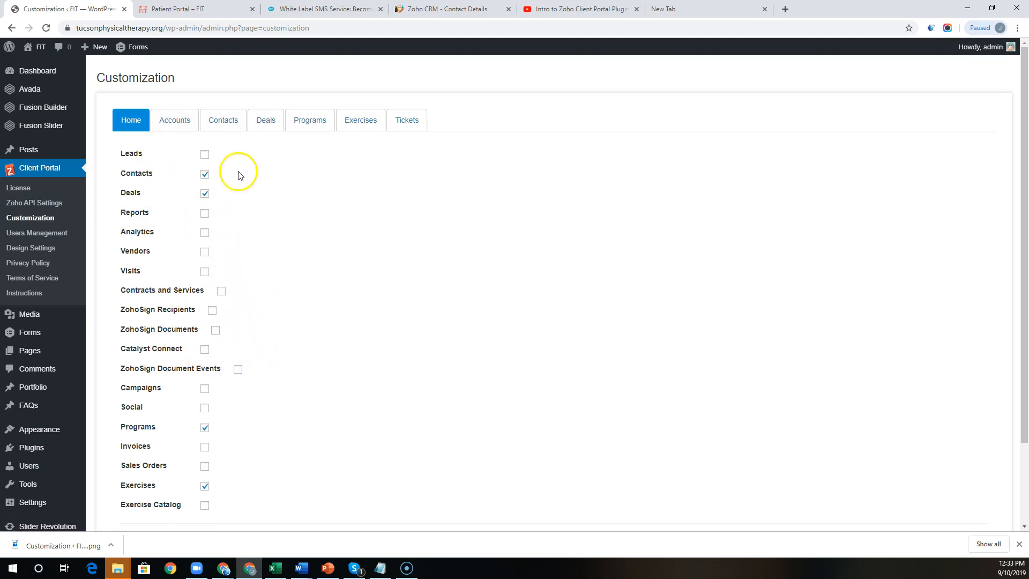
pyautogui.click(222, 120)
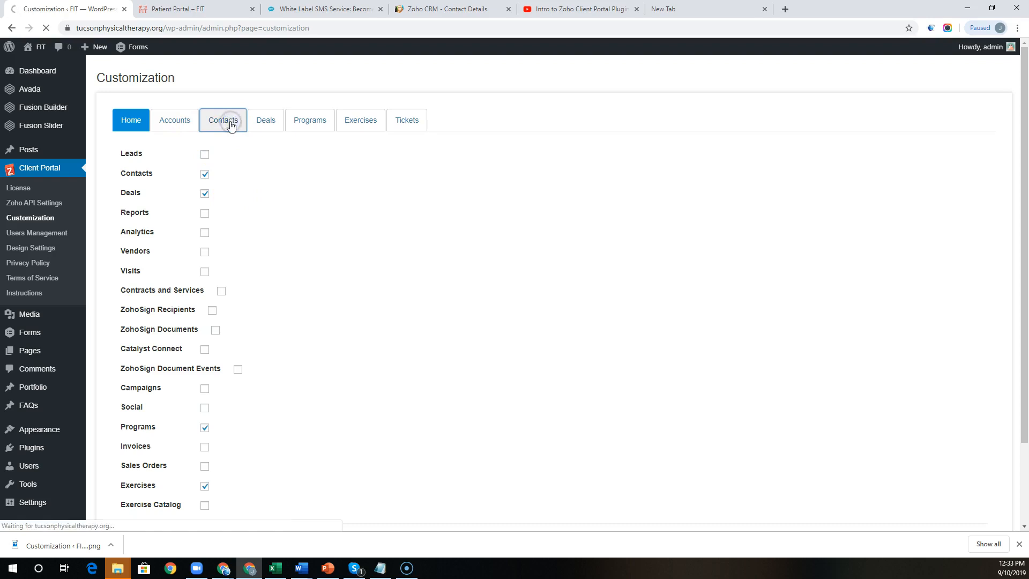
pyautogui.click(223, 120)
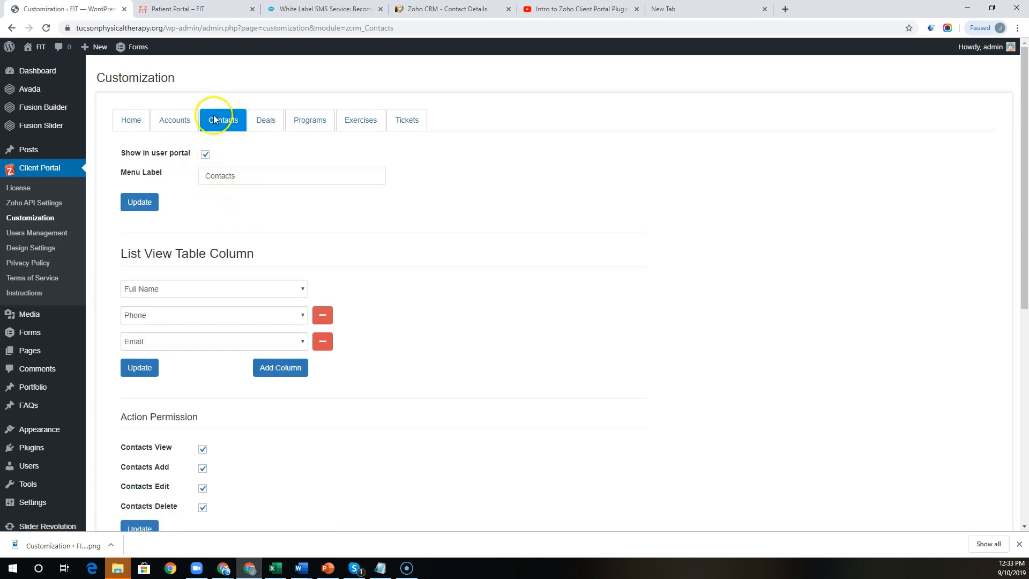
pyautogui.moveTo(166, 252)
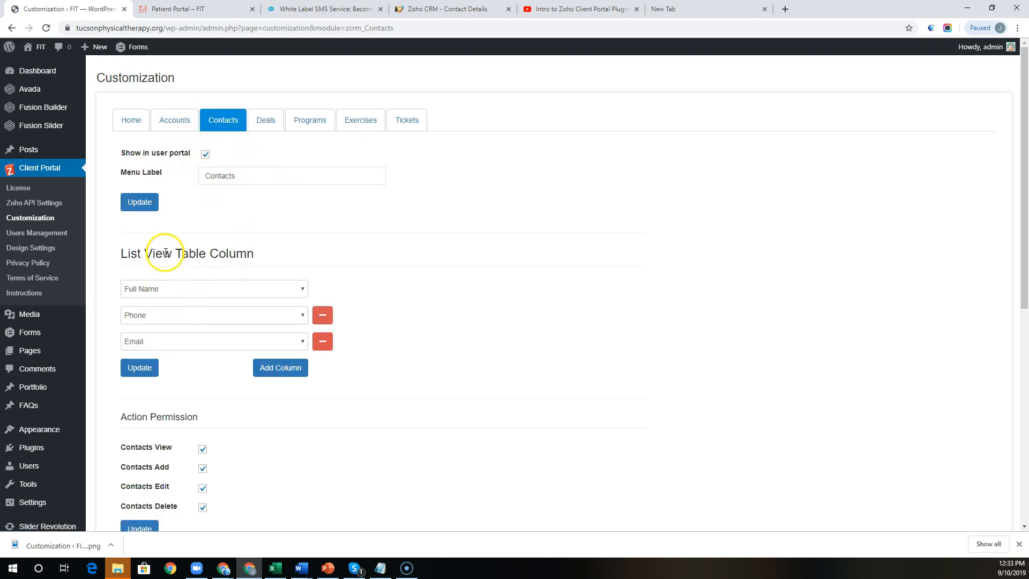
pyautogui.scroll(-3)
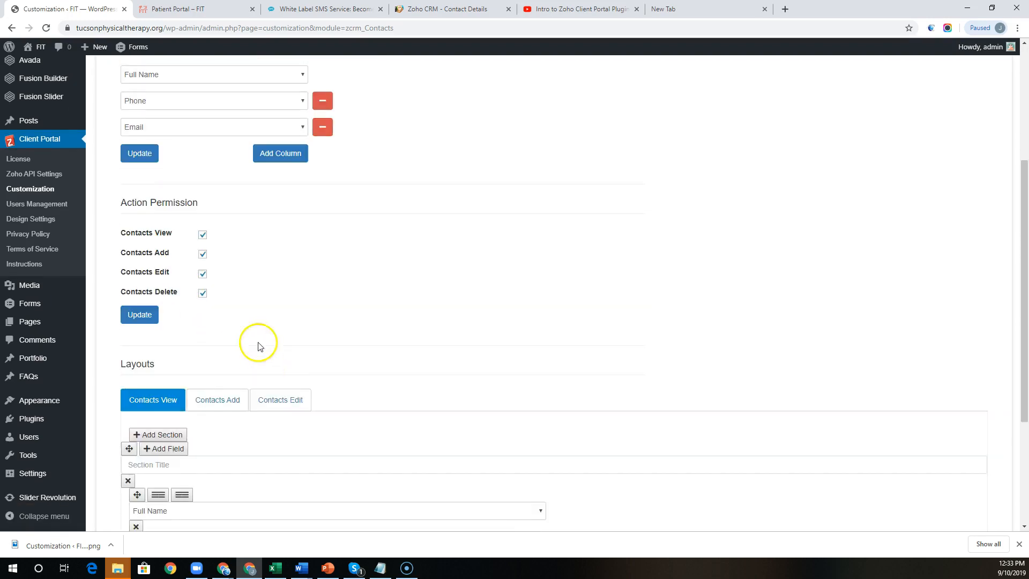
pyautogui.moveTo(210, 309)
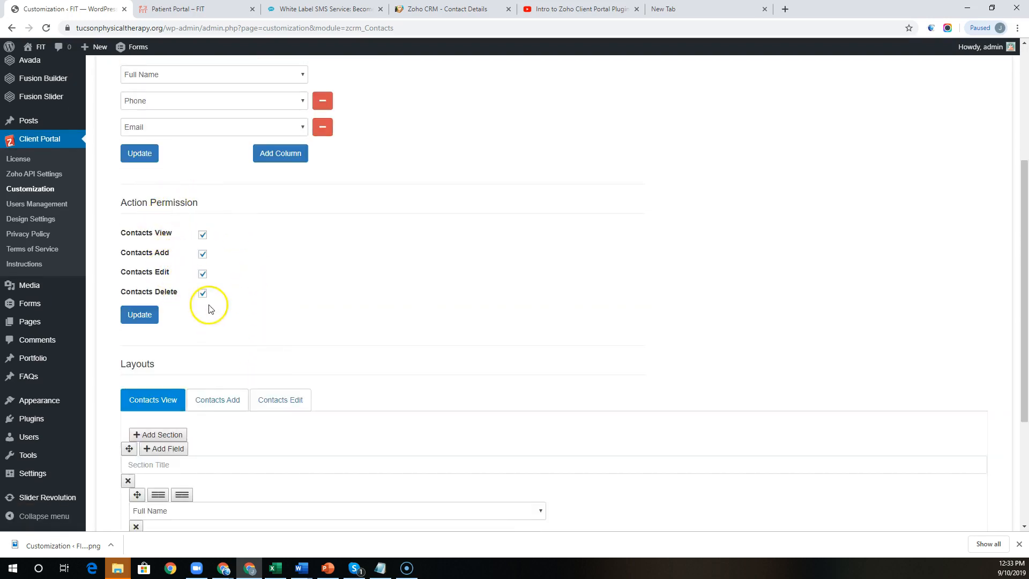
pyautogui.moveTo(256, 312)
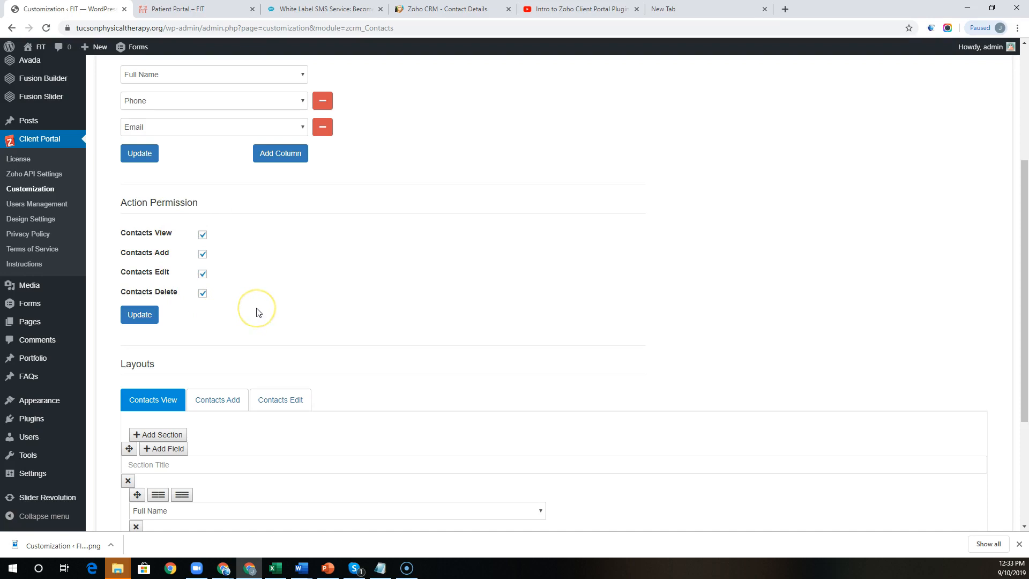
pyautogui.scroll(-3)
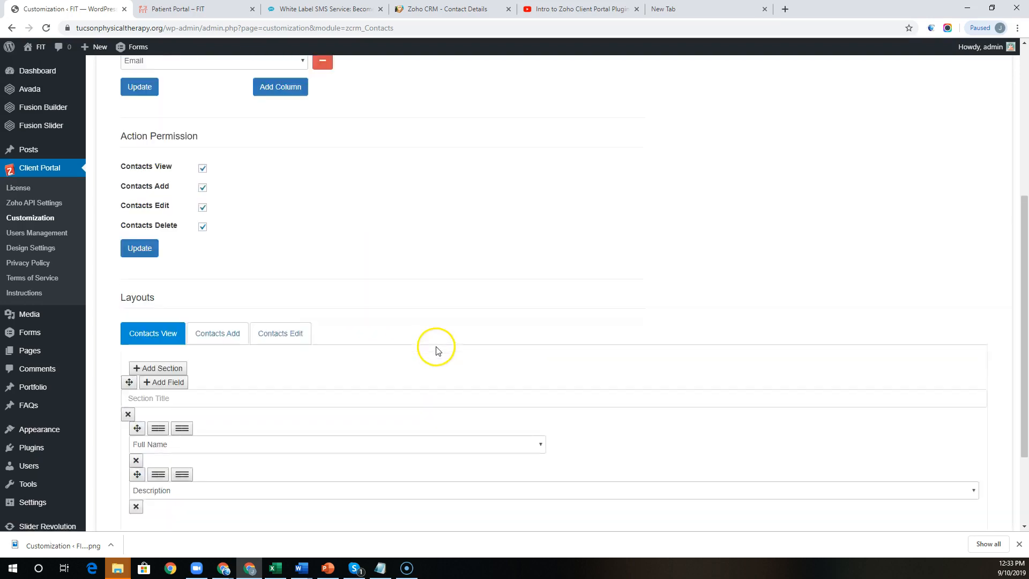
pyautogui.scroll(3)
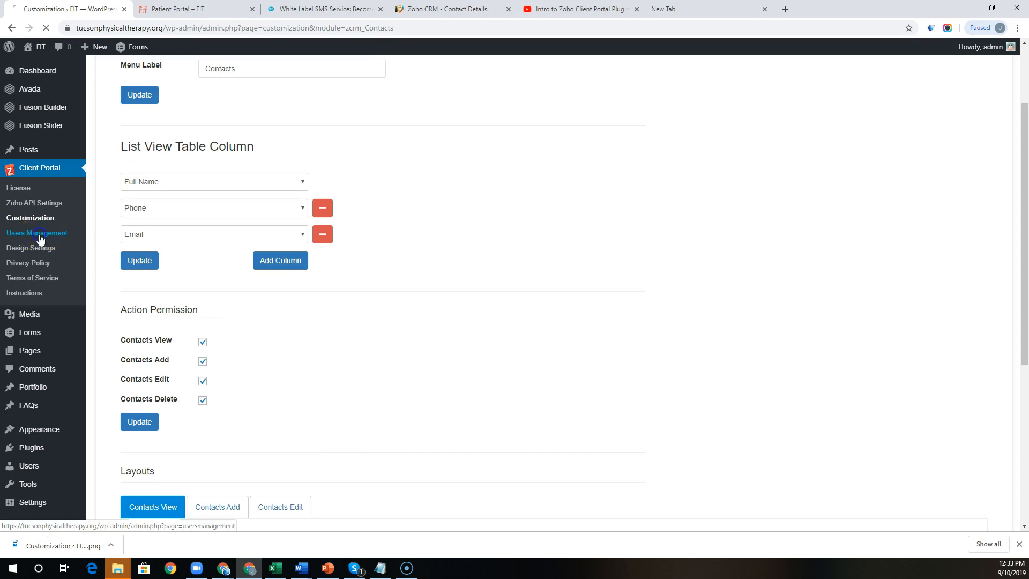
# Open Users Management, listing two active portal users with emails and usernames.
pyautogui.click(36, 232)
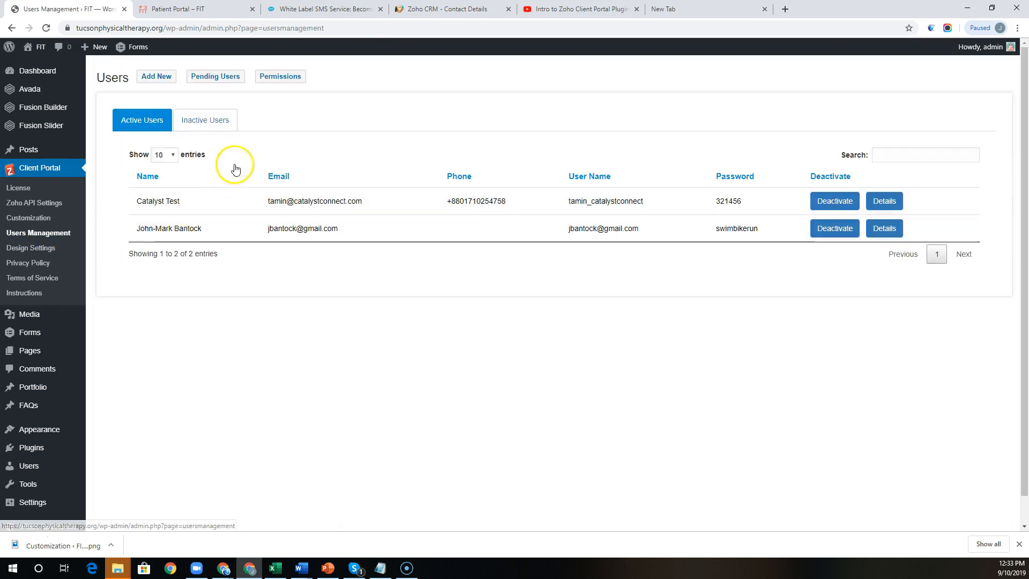
pyautogui.moveTo(404, 150)
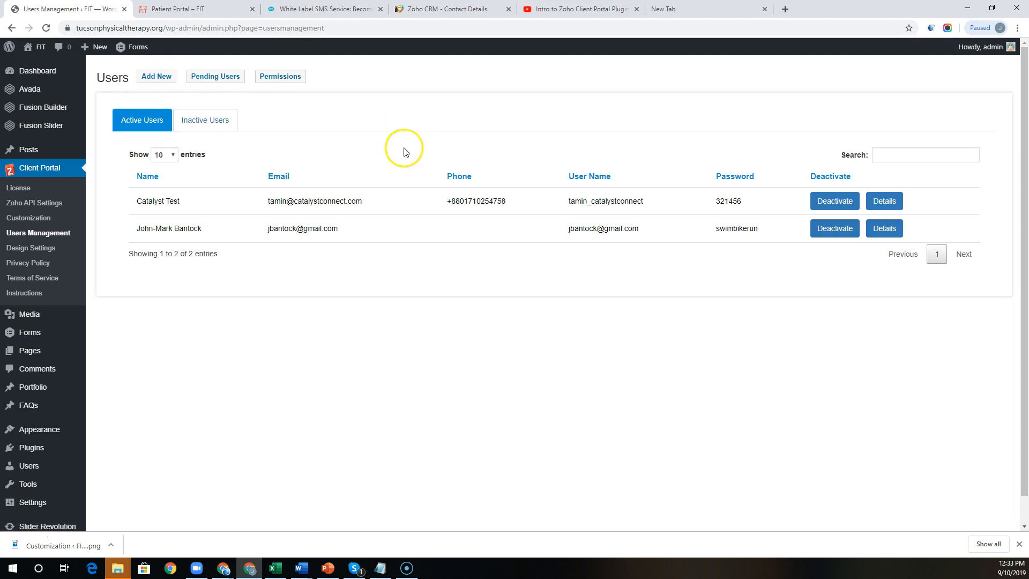
pyautogui.moveTo(382, 143)
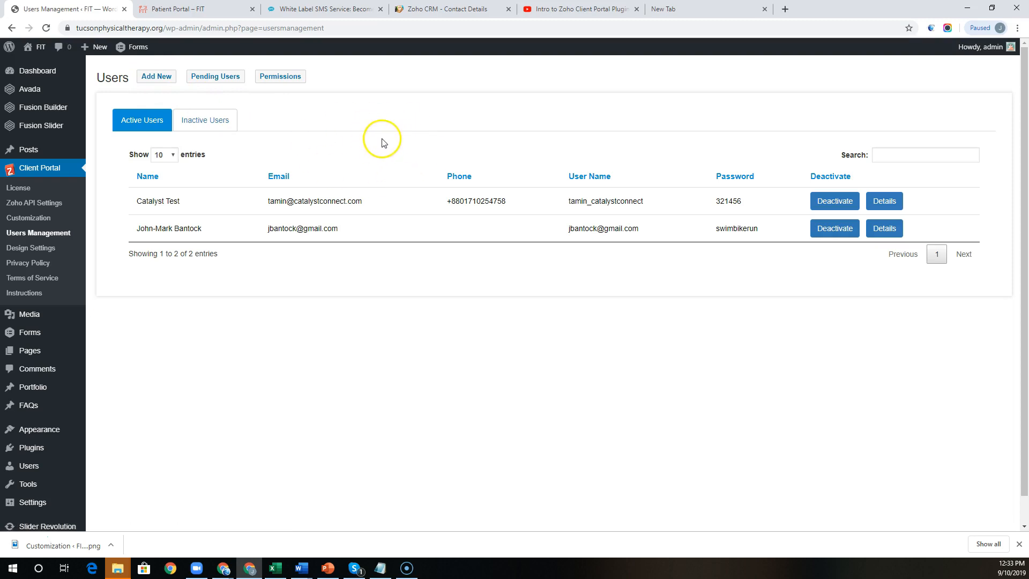
pyautogui.moveTo(279, 111)
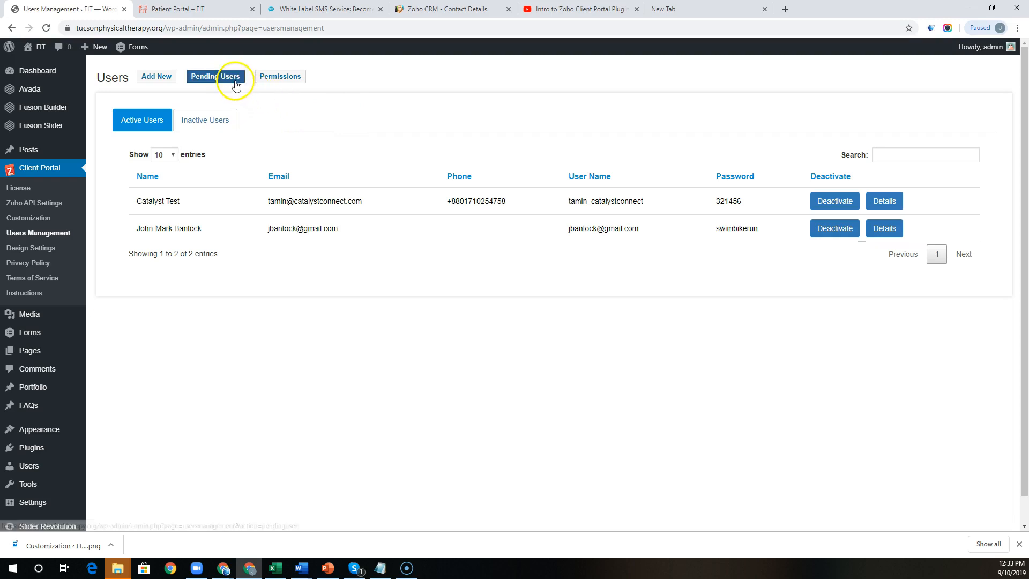
pyautogui.moveTo(220, 91)
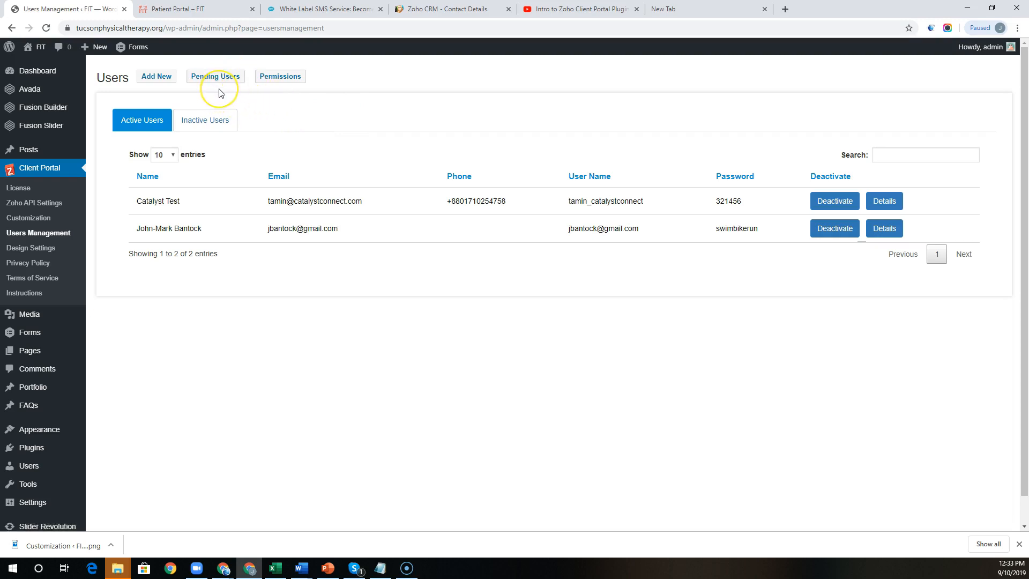
pyautogui.moveTo(561, 201)
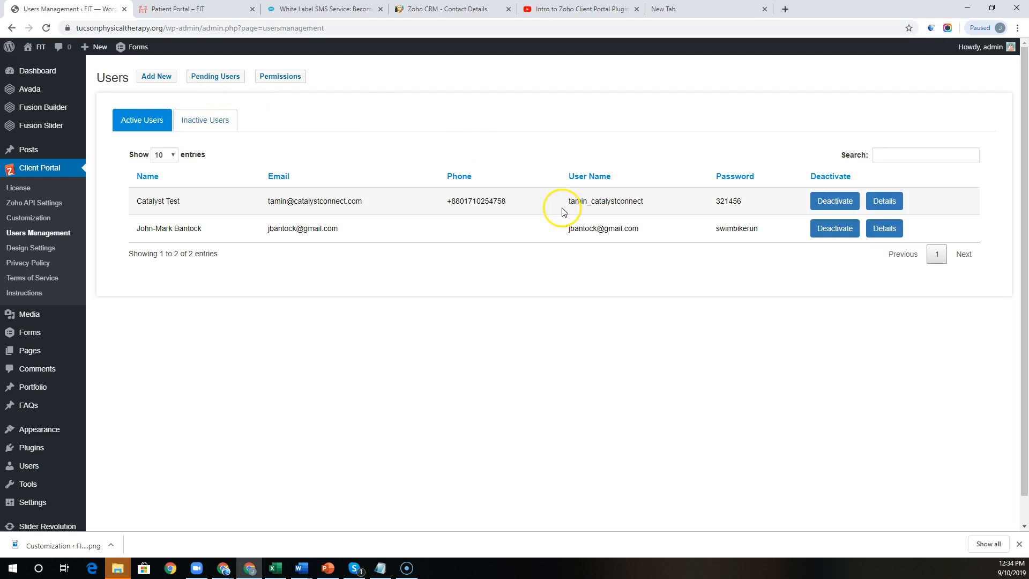
pyautogui.click(884, 227)
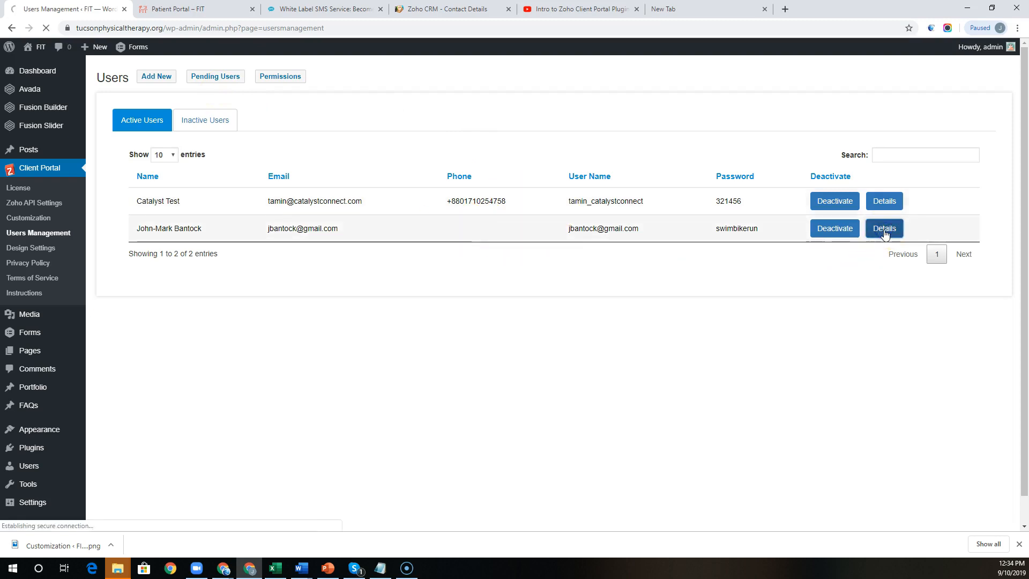
pyautogui.click(884, 228)
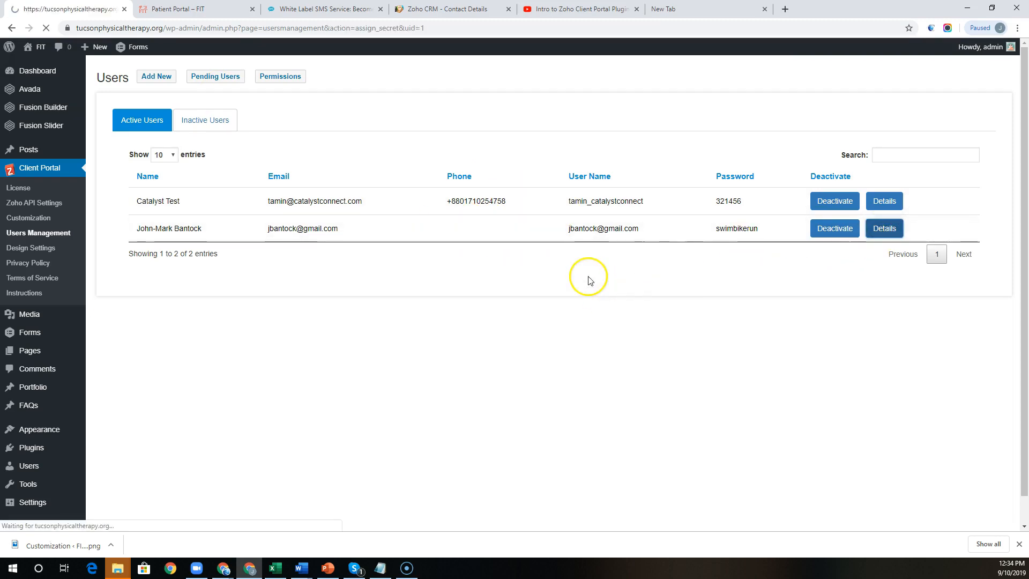
# Review the second user's two granted secret chambers and four allowed secret actions.
pyautogui.click(883, 228)
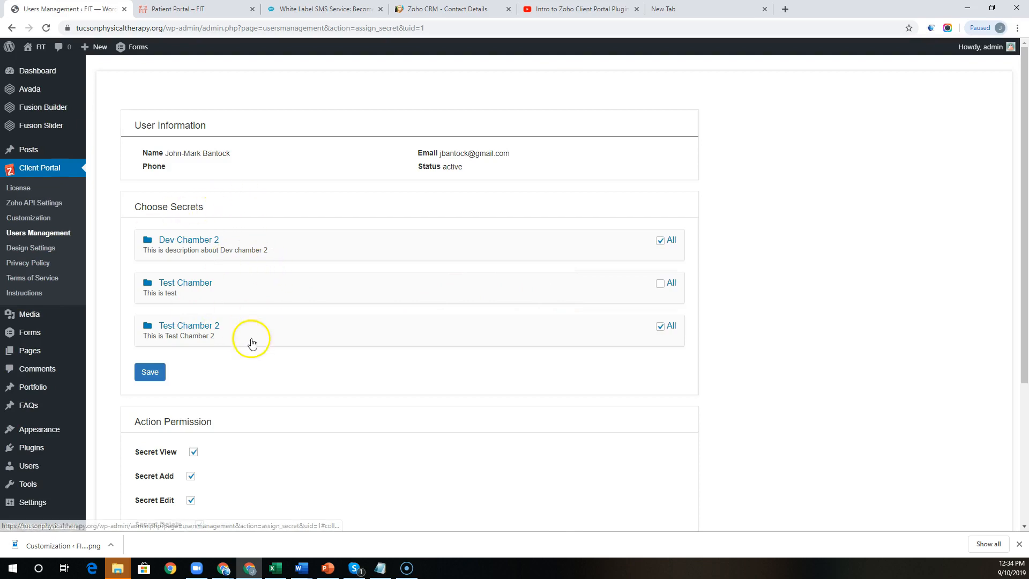
pyautogui.scroll(-3)
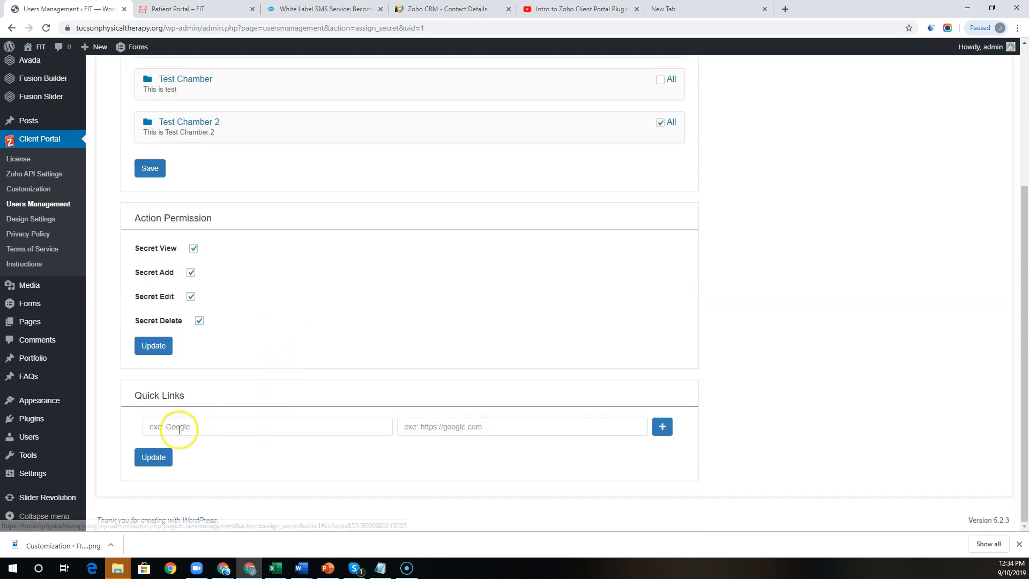
pyautogui.moveTo(400, 459)
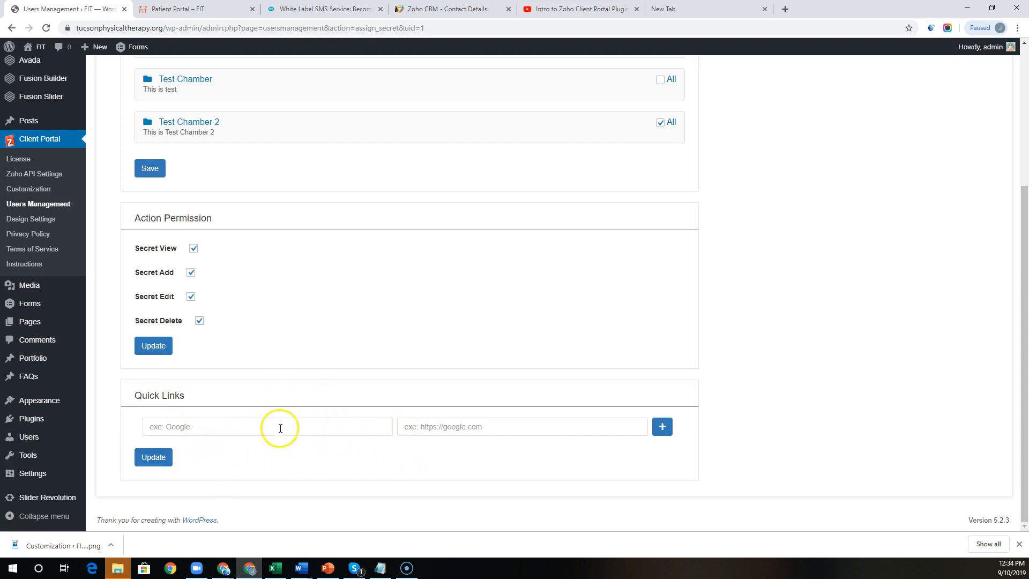
pyautogui.click(30, 218)
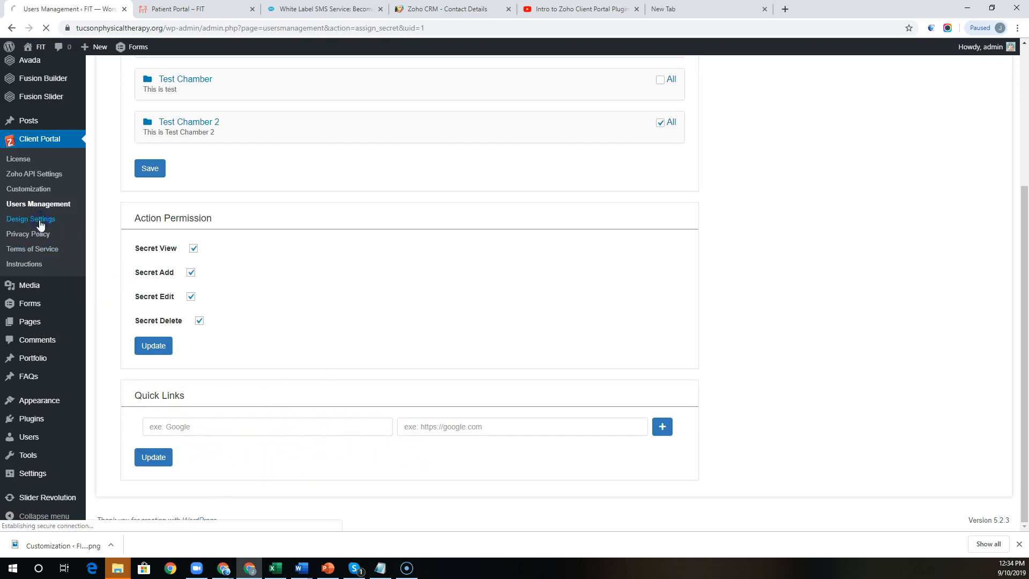
# Review Design Settings: Dashboard Content, General layout, and red Menu and Button colours.
pyautogui.click(30, 219)
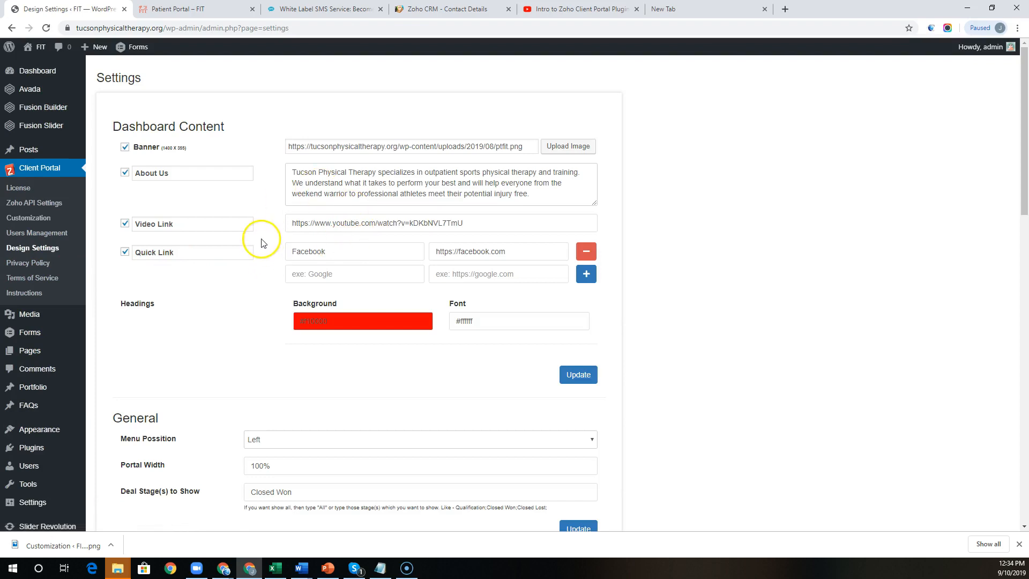
pyautogui.moveTo(219, 123)
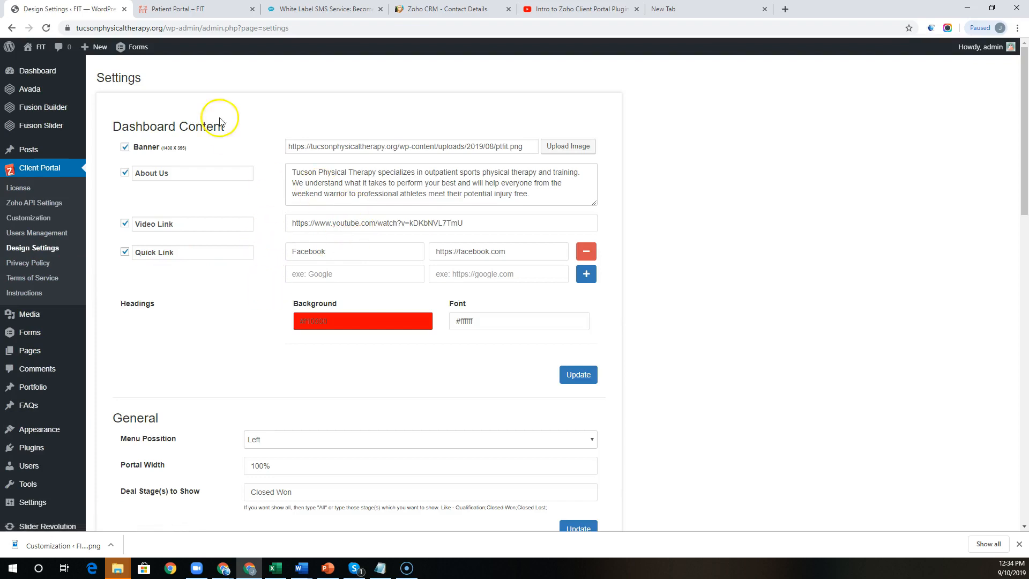
pyautogui.moveTo(264, 225)
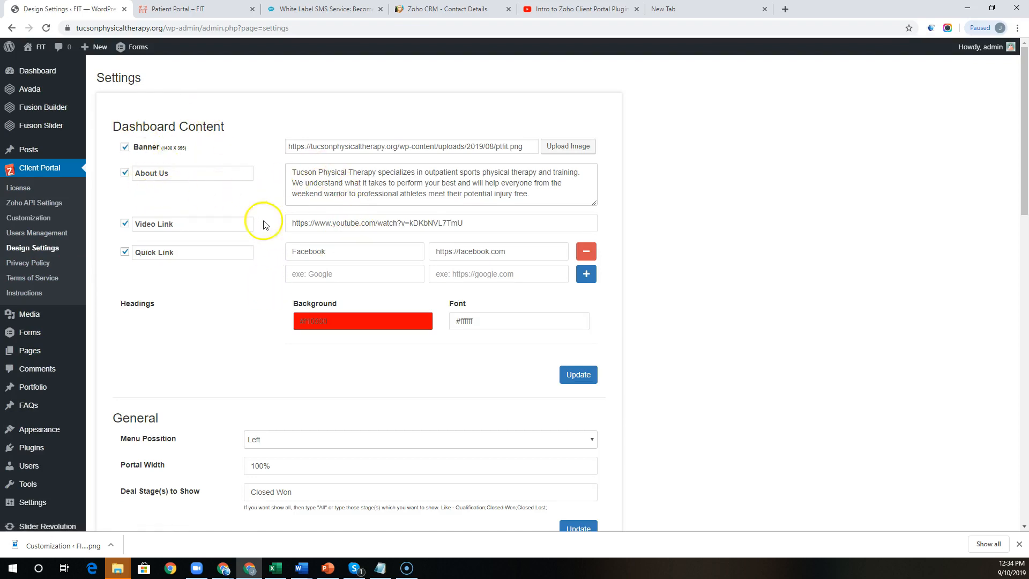
pyautogui.scroll(-3)
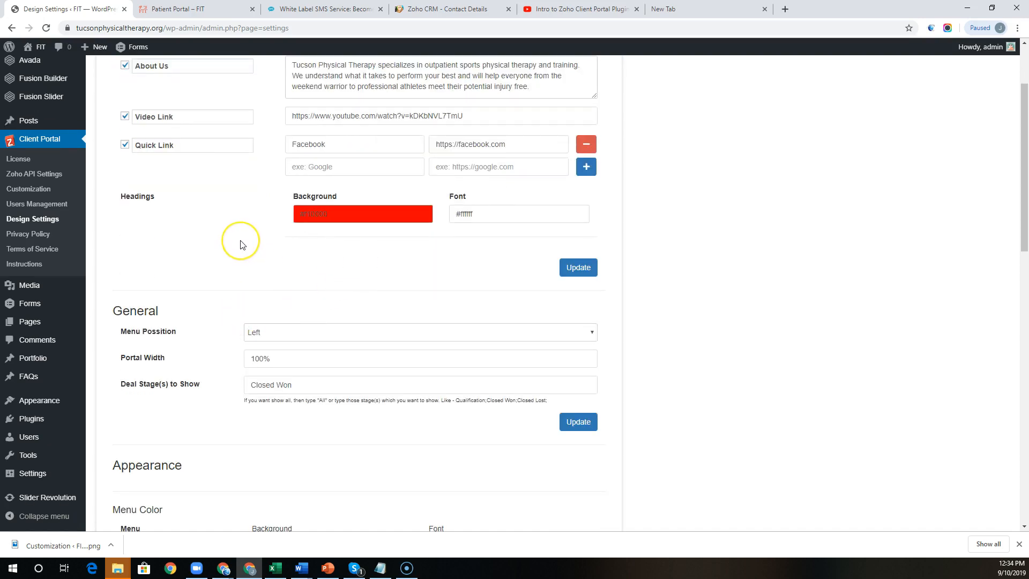
pyautogui.moveTo(233, 266)
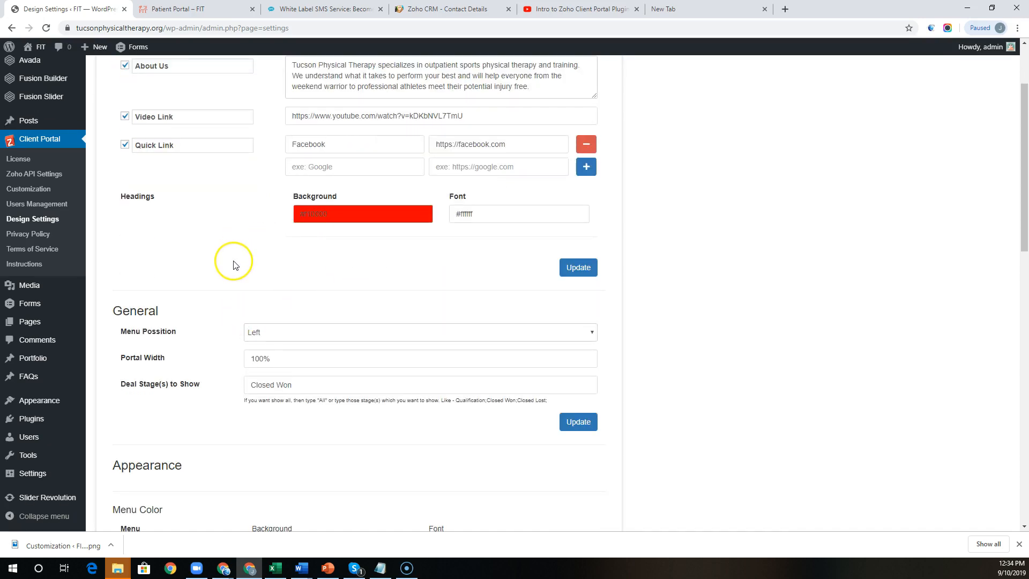
pyautogui.scroll(-3)
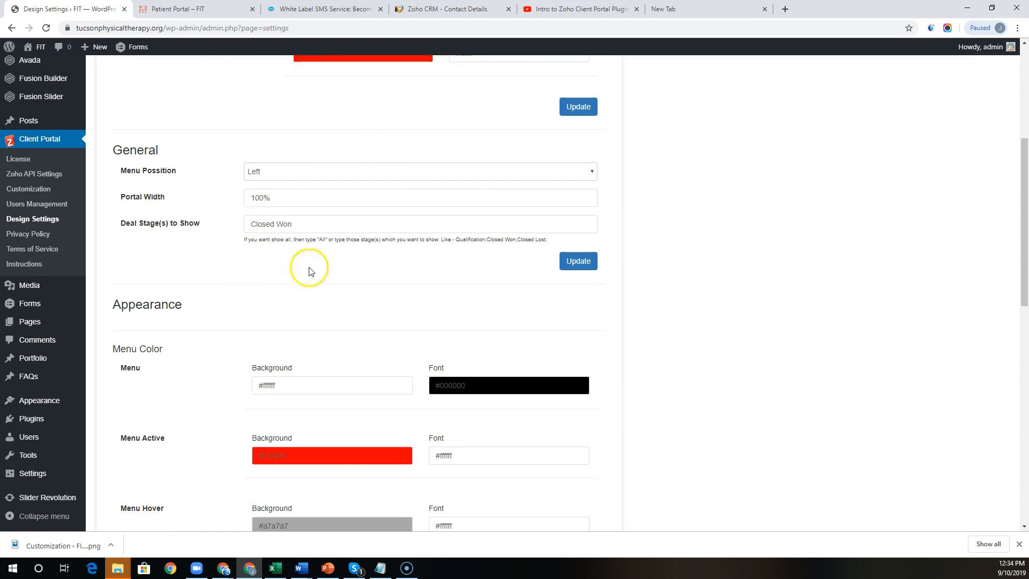
pyautogui.scroll(-3)
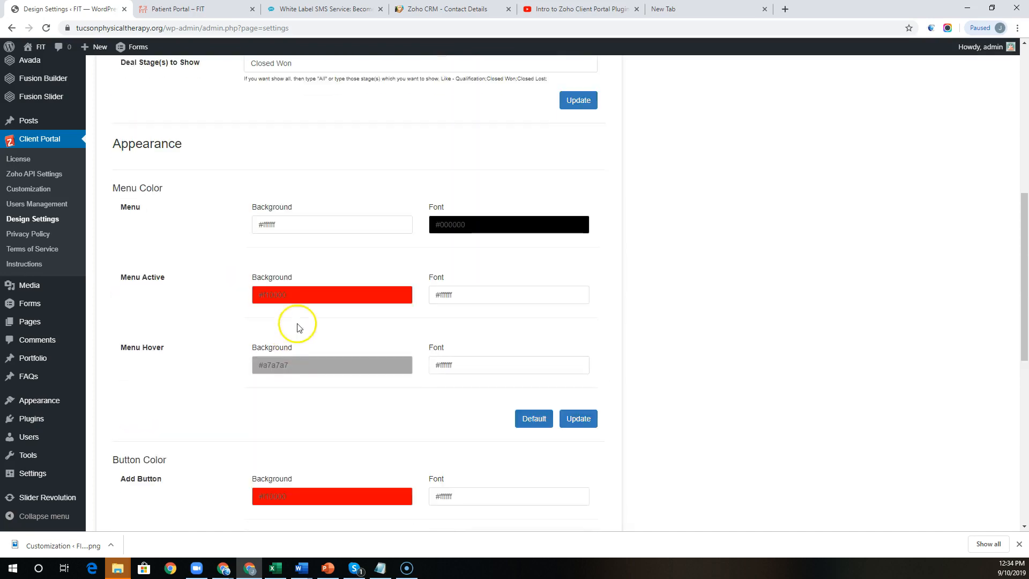
pyautogui.scroll(-3)
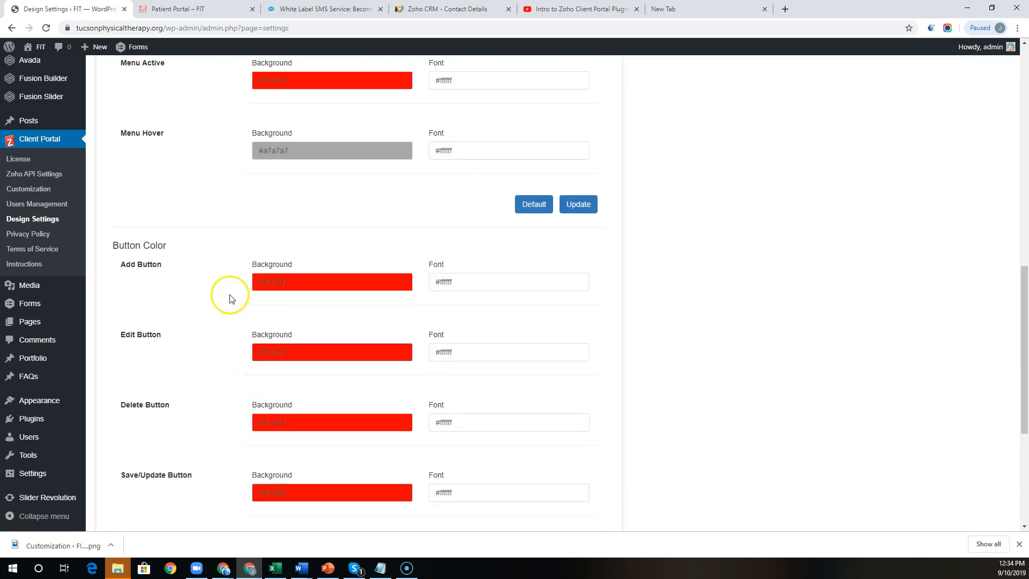
pyautogui.moveTo(240, 272)
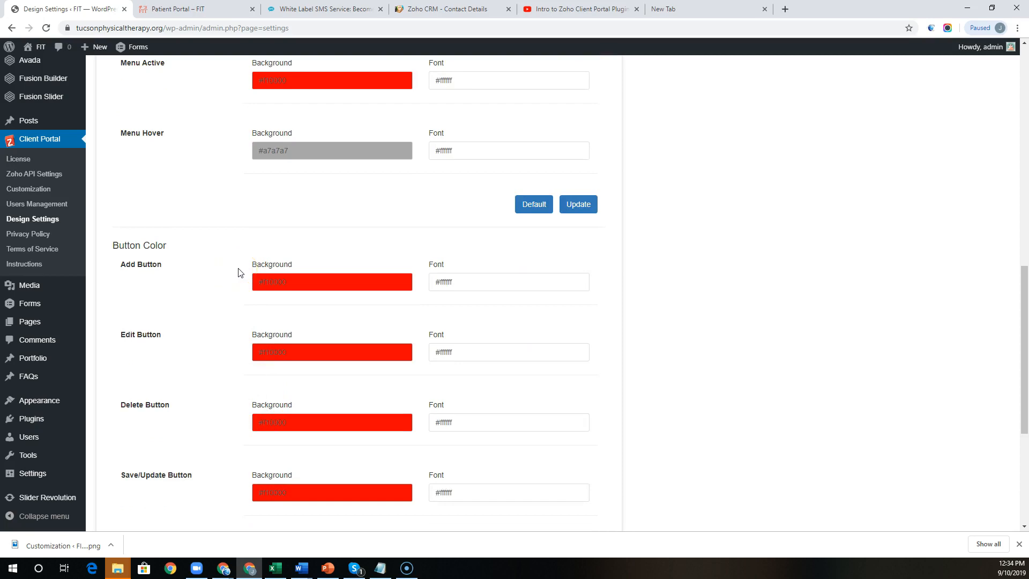